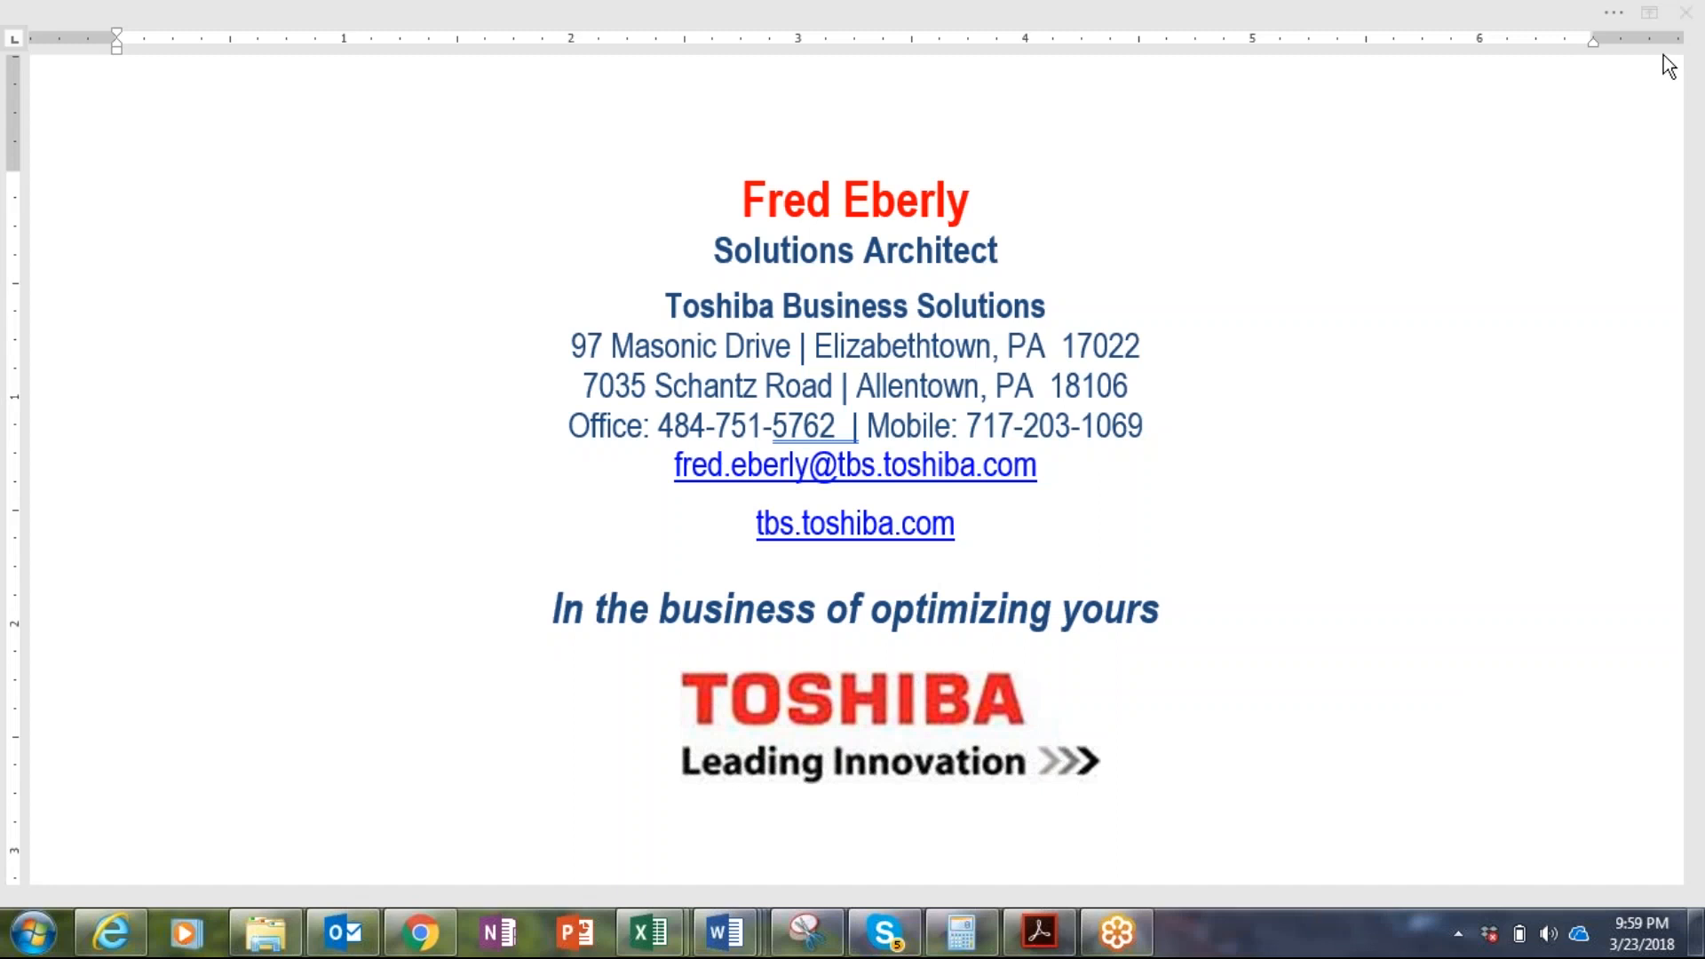
mouse_move(1270, 355)
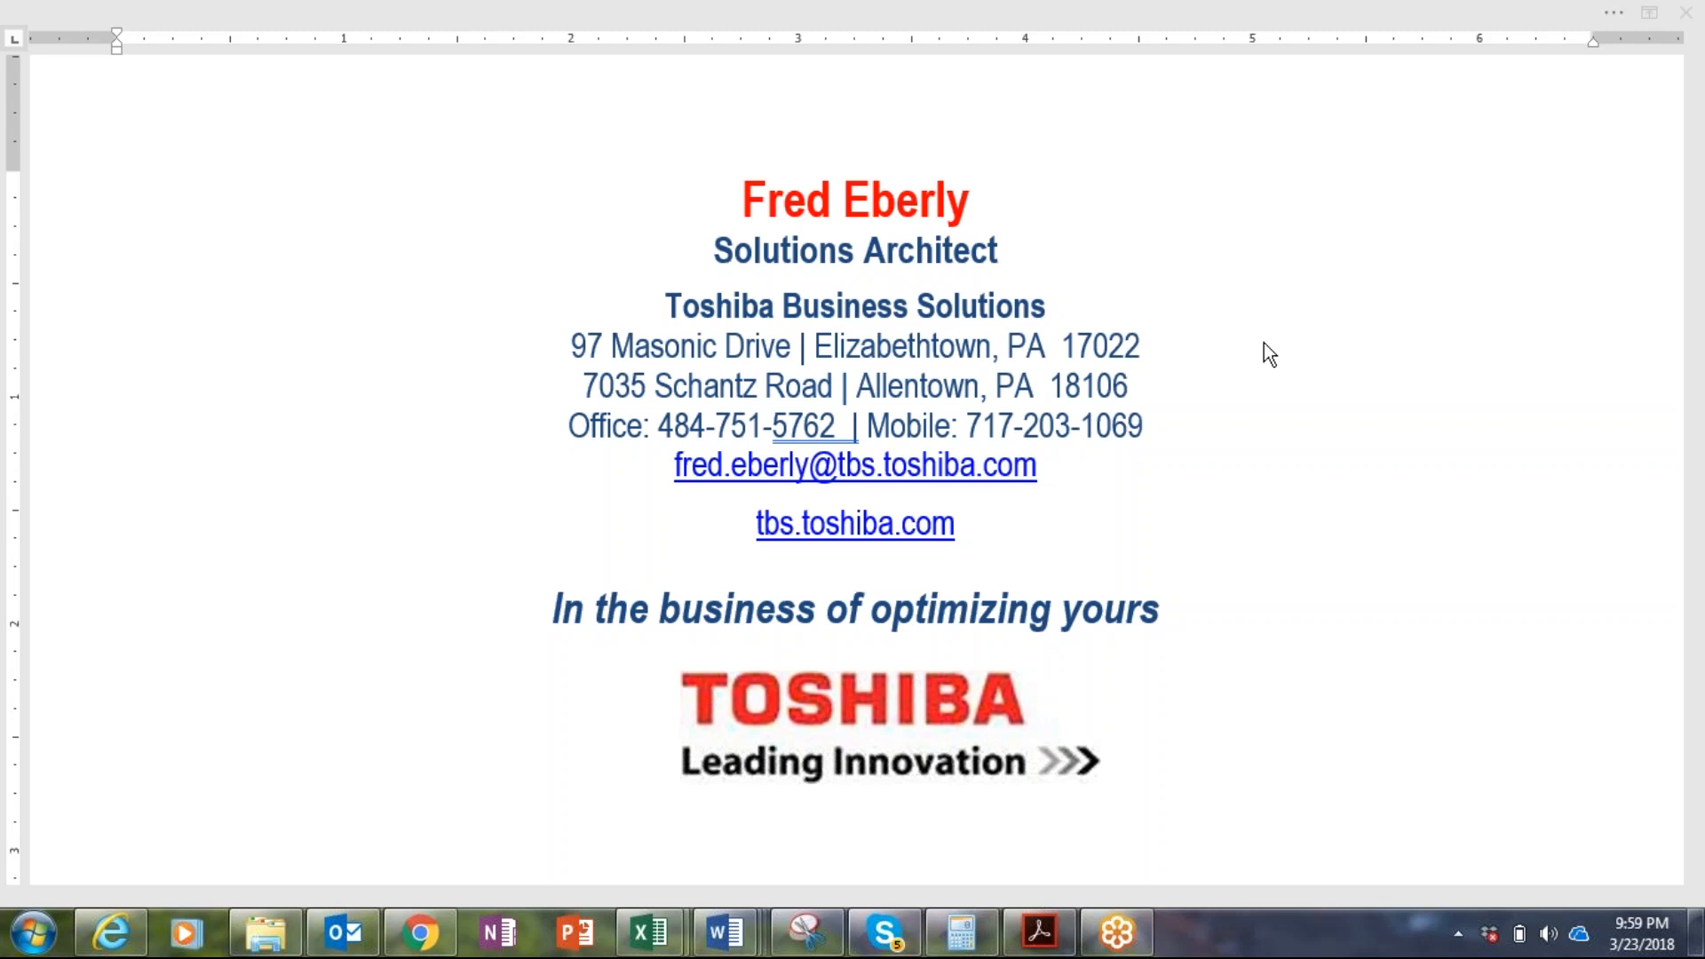
mouse_move(524, 607)
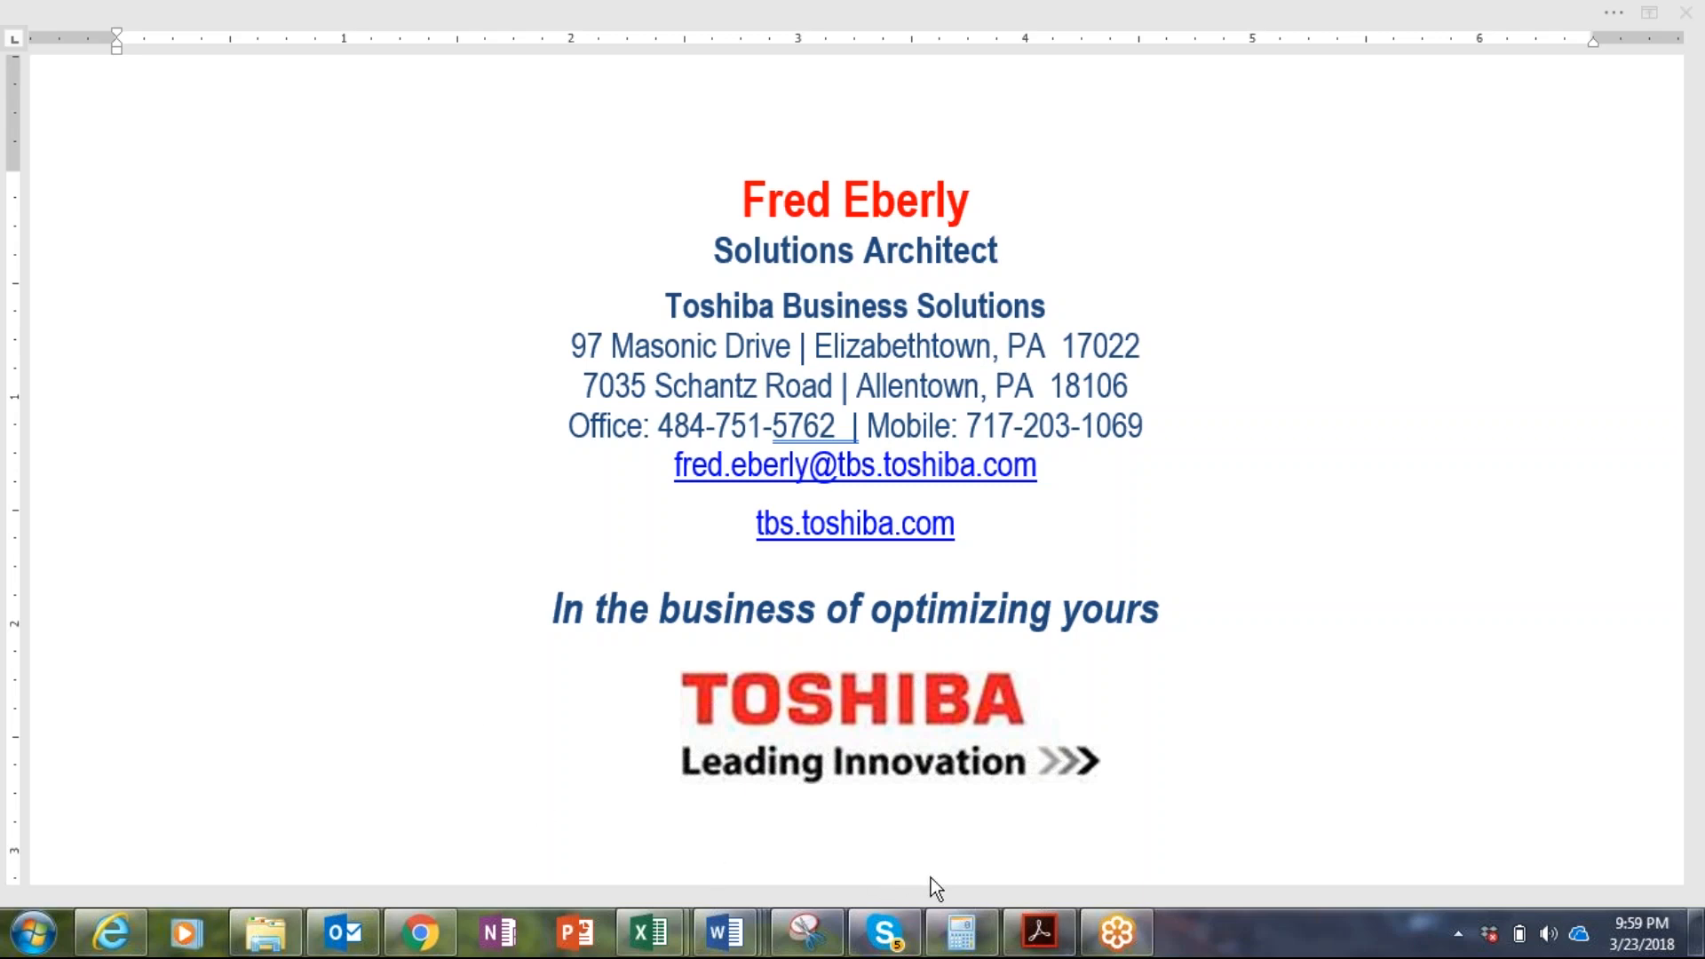
Step: Bring the Auto Repair Order Business Form Template PDF to the front in Acrobat
left_click(1037, 932)
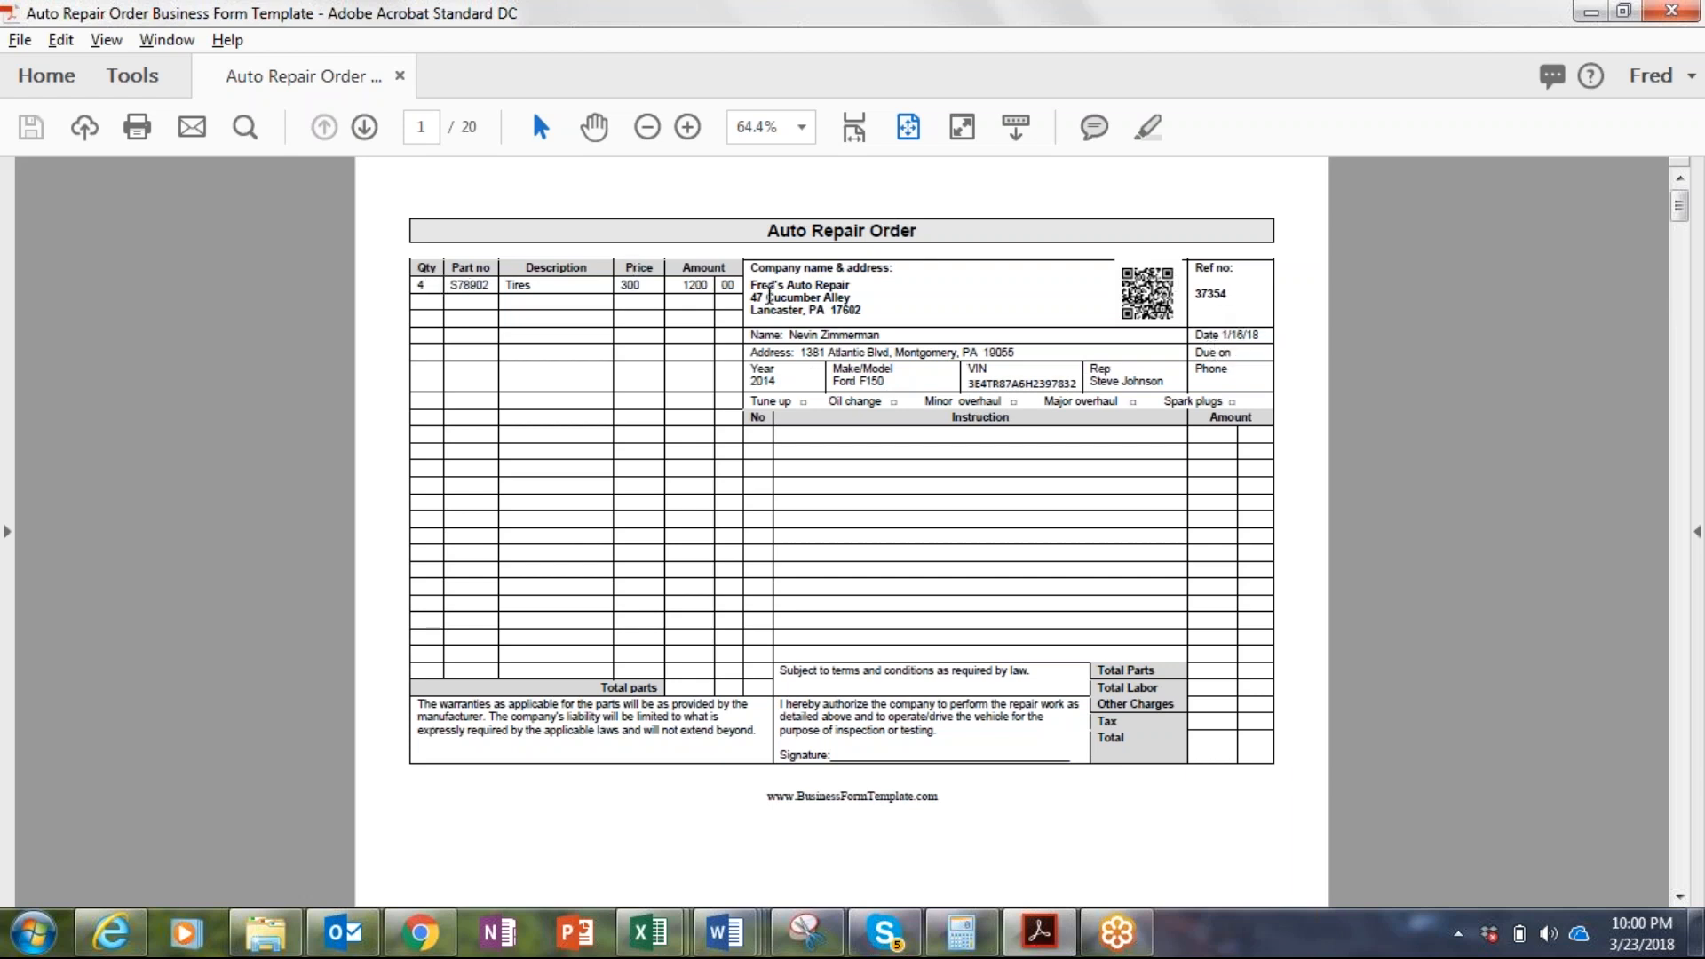
mouse_move(1076, 282)
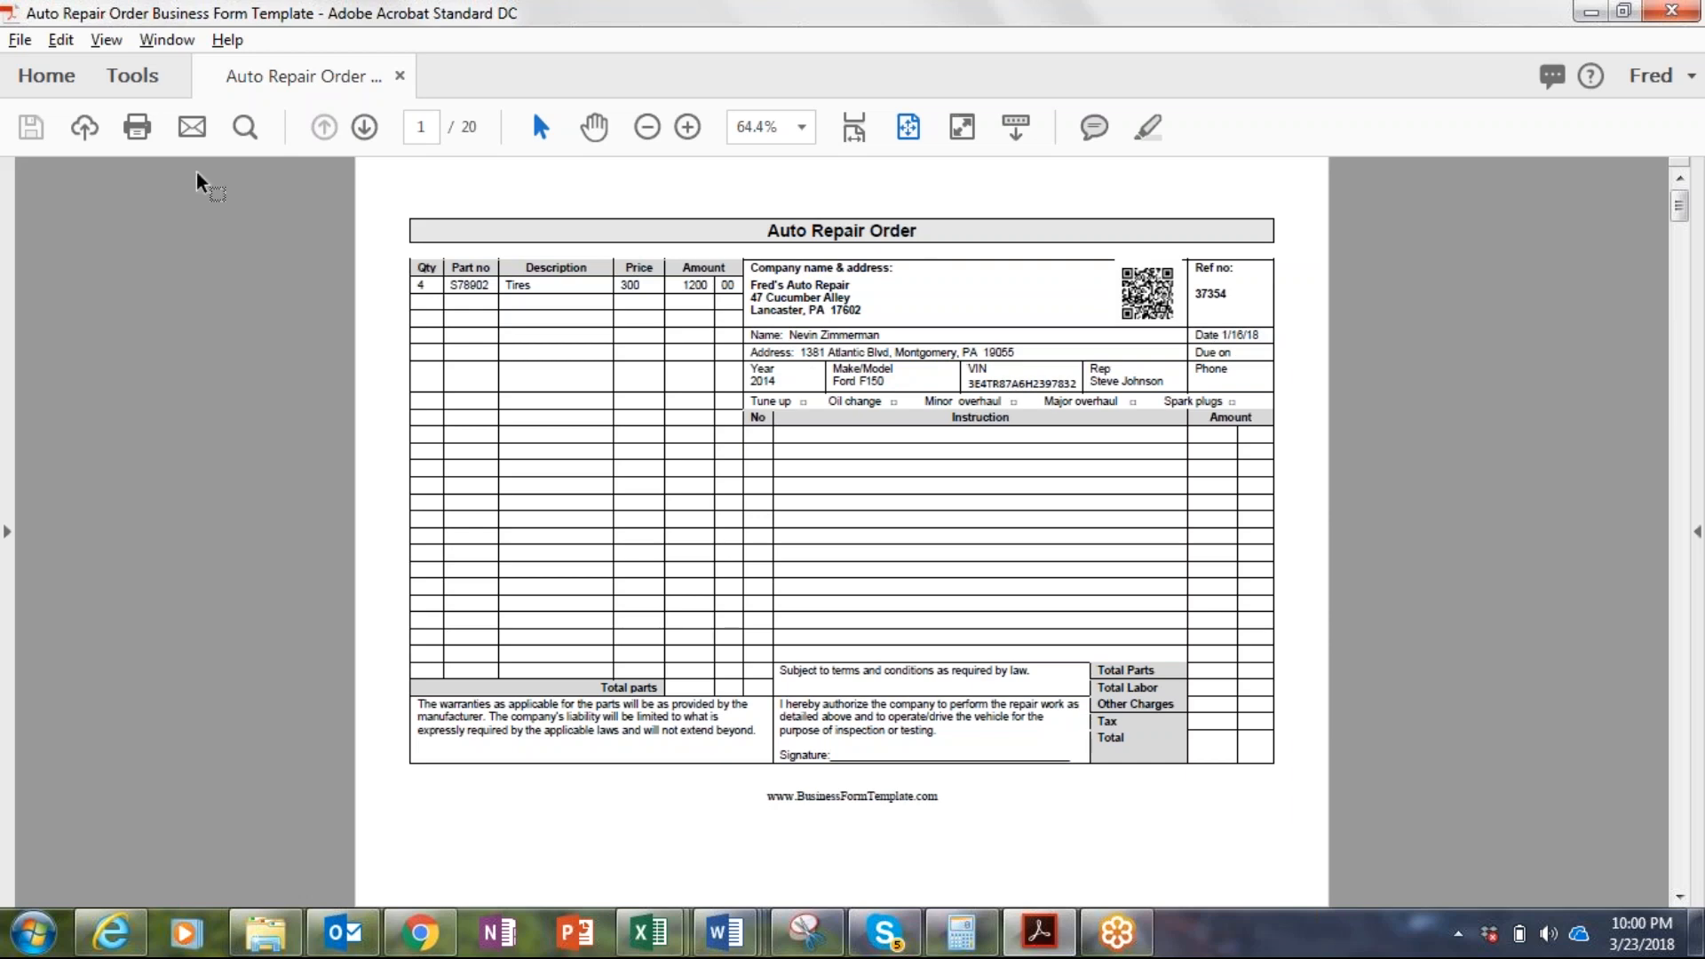
mouse_move(540, 377)
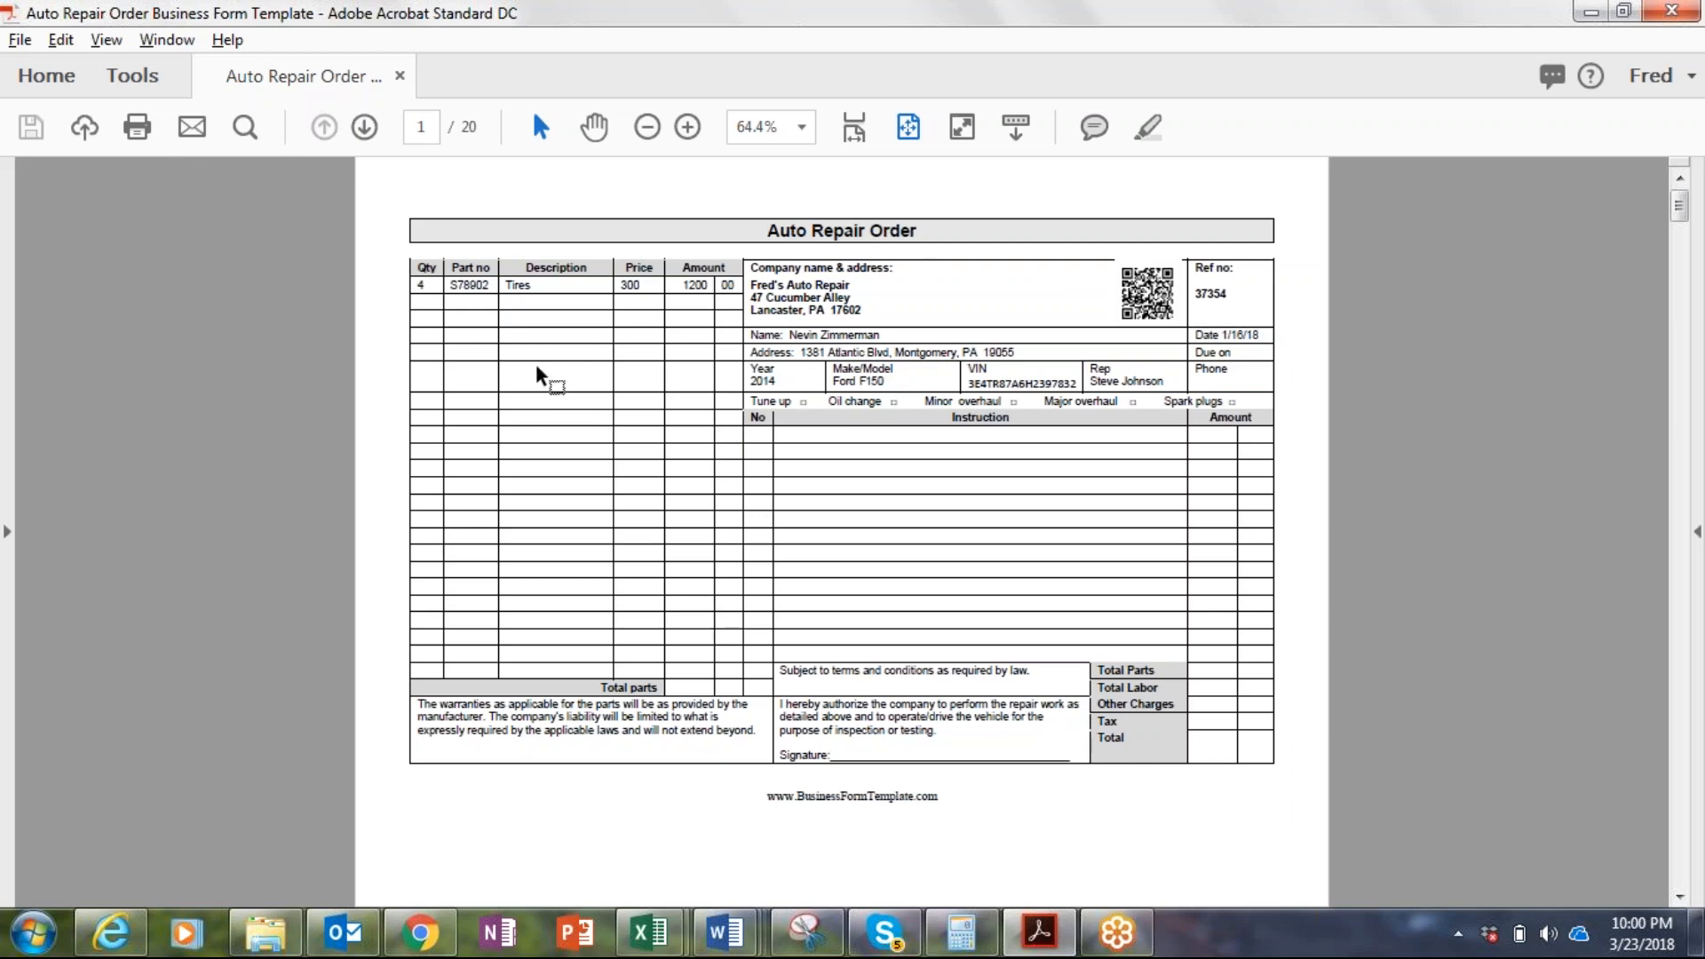
Step: Show the 20 repair-order pages as thumbnails in Organize Pages and review down to page 20
left_click(129, 75)
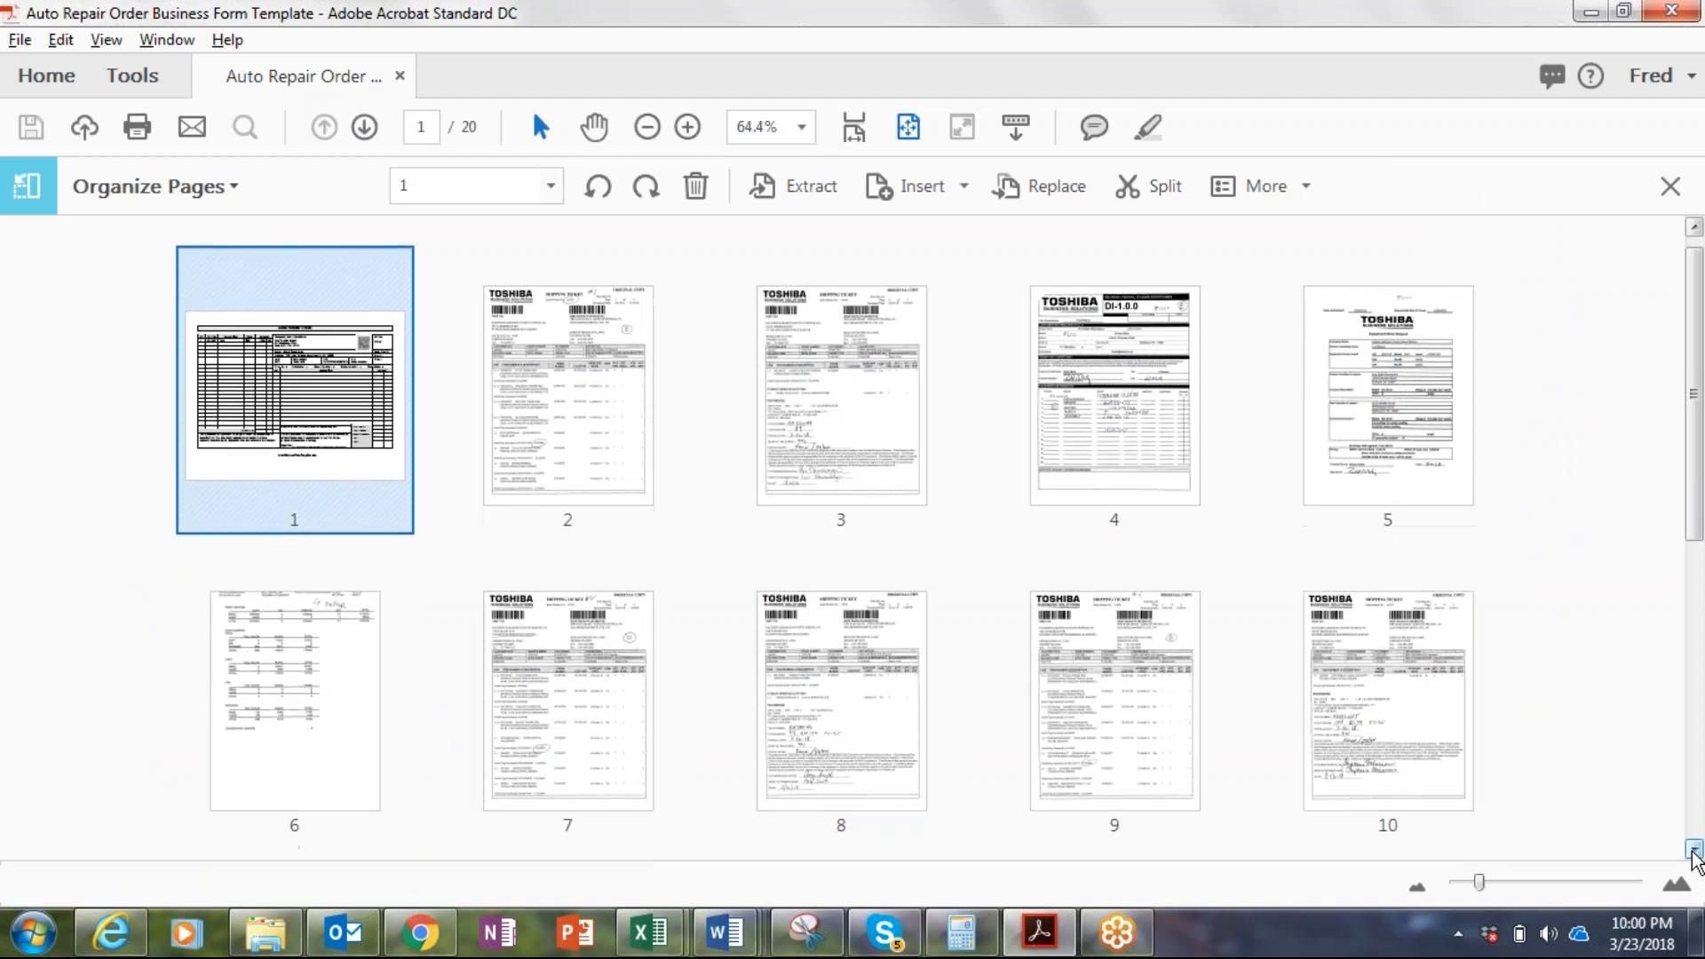
mouse_move(375, 374)
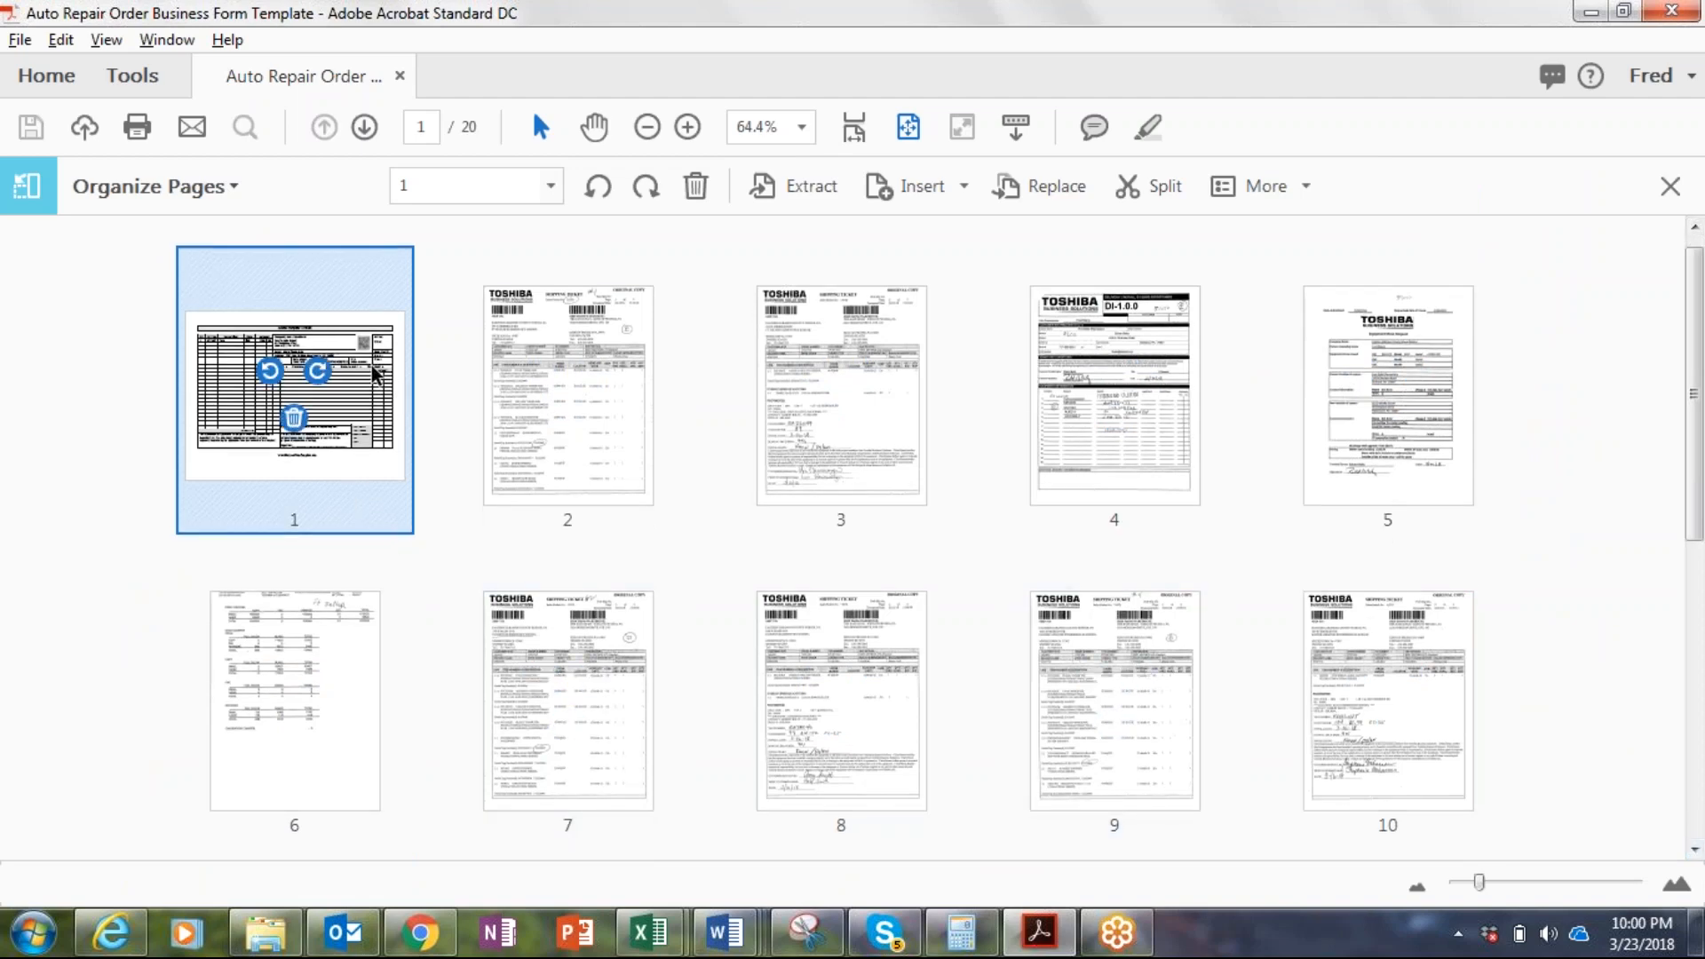
mouse_move(543, 321)
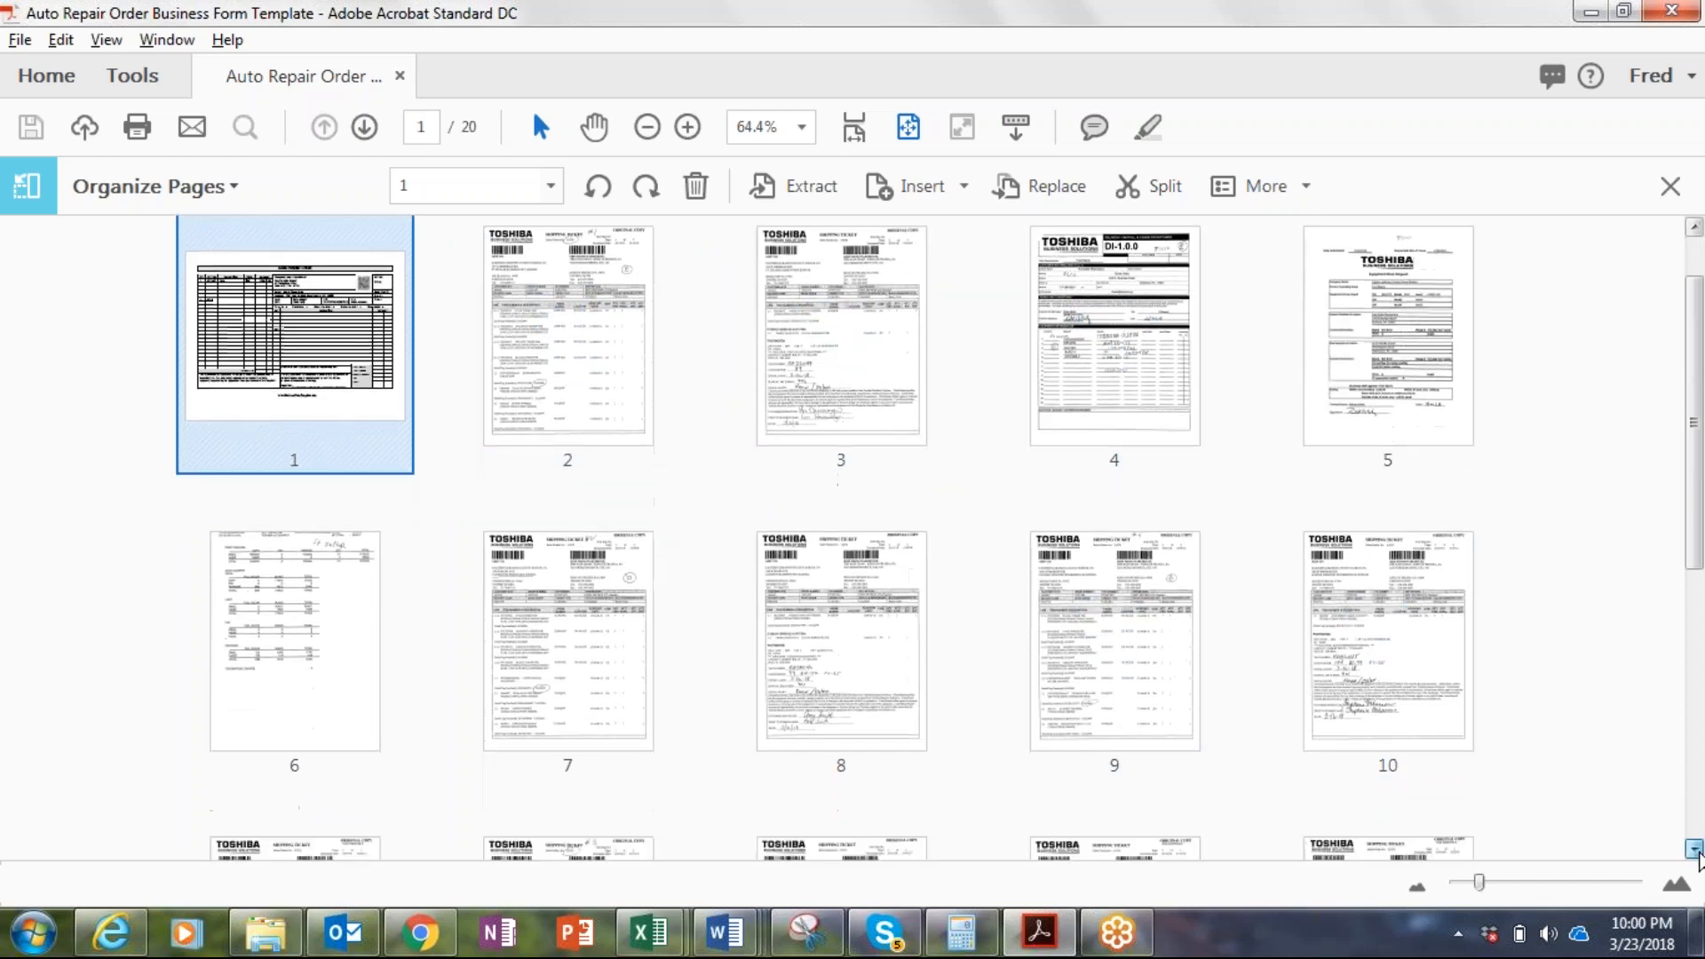
scroll("down", 3)
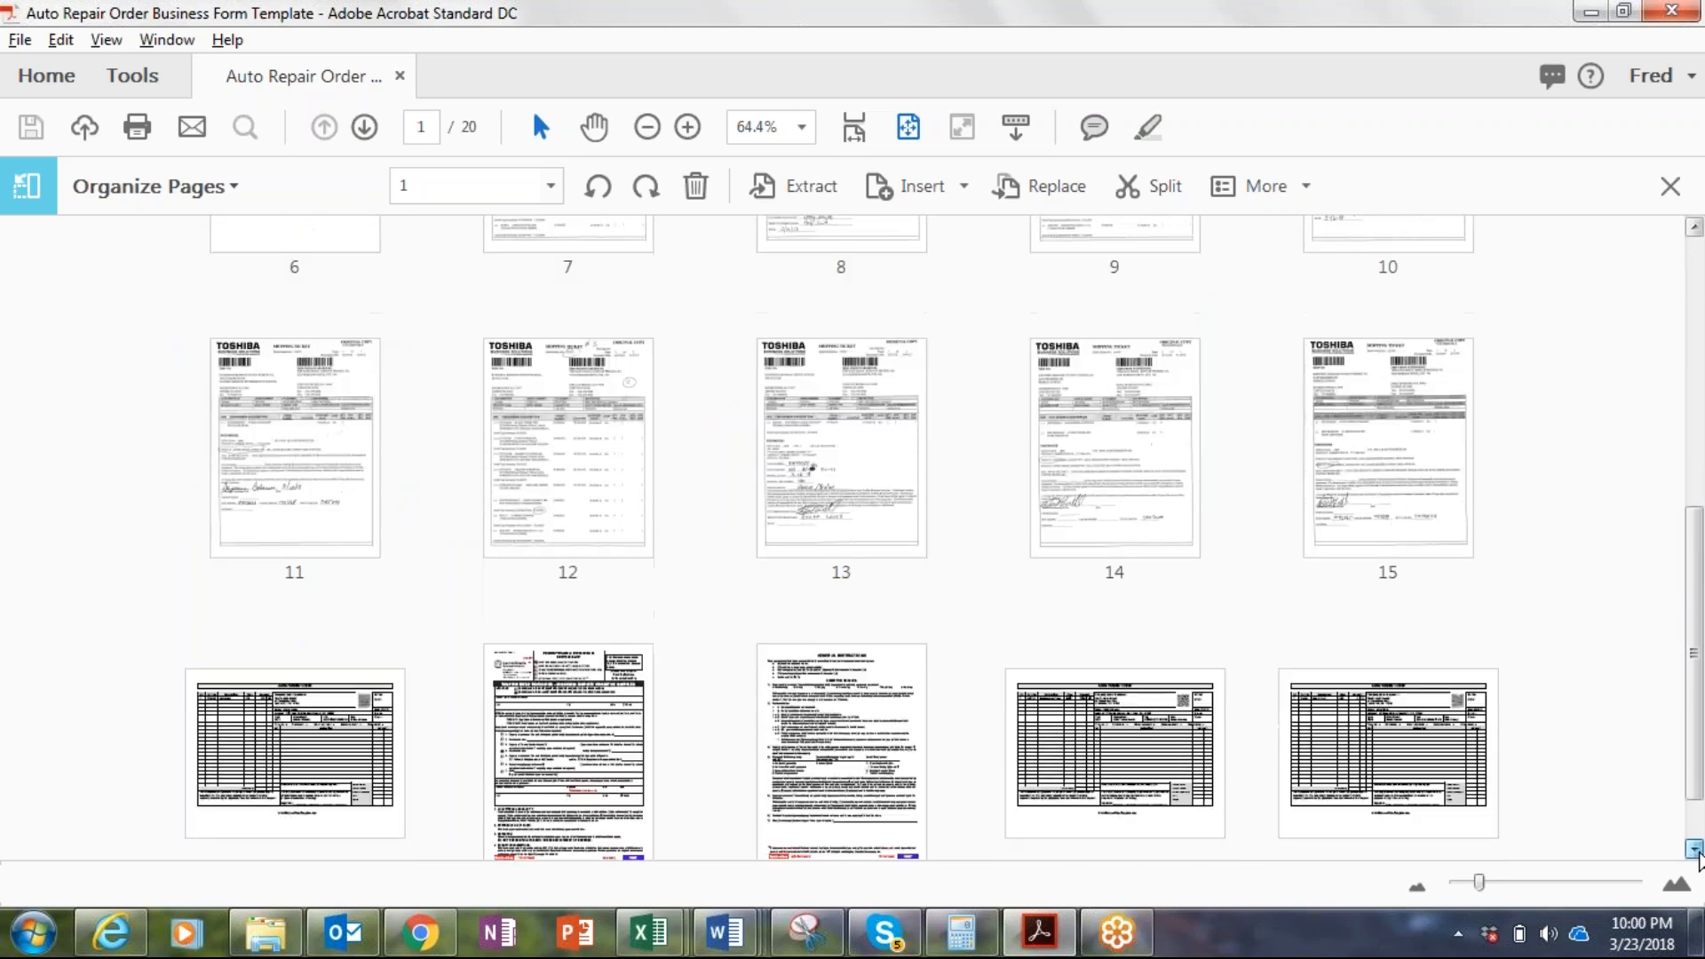
scroll("down", 3)
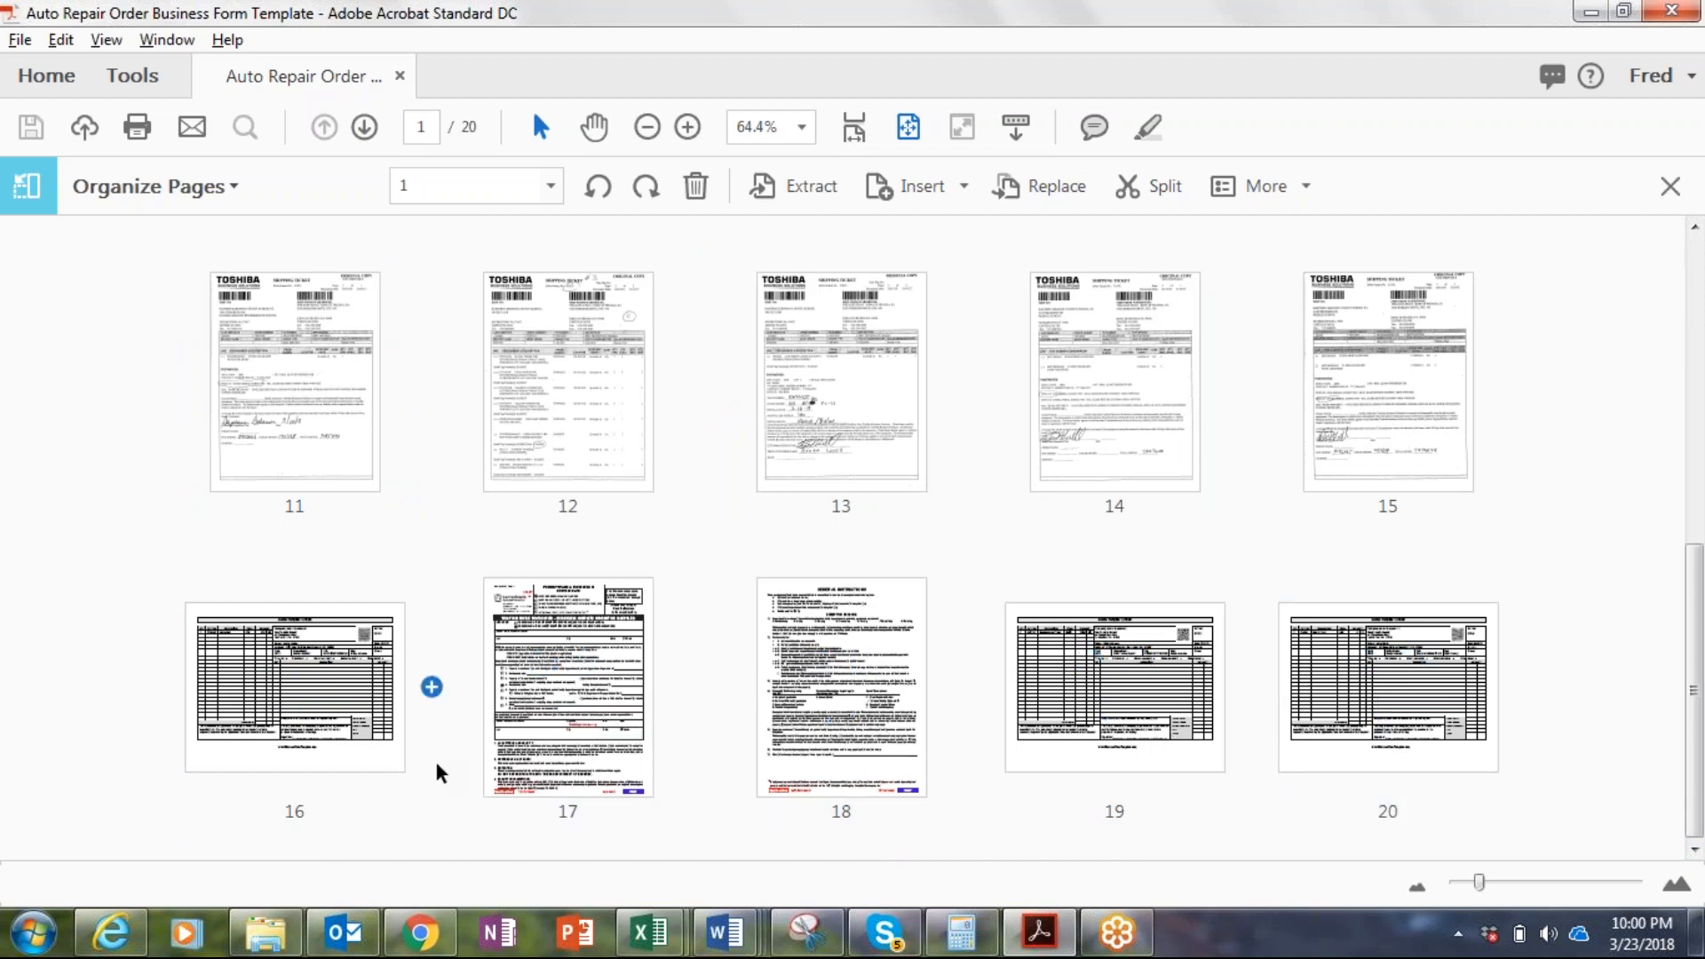
left_click(1113, 685)
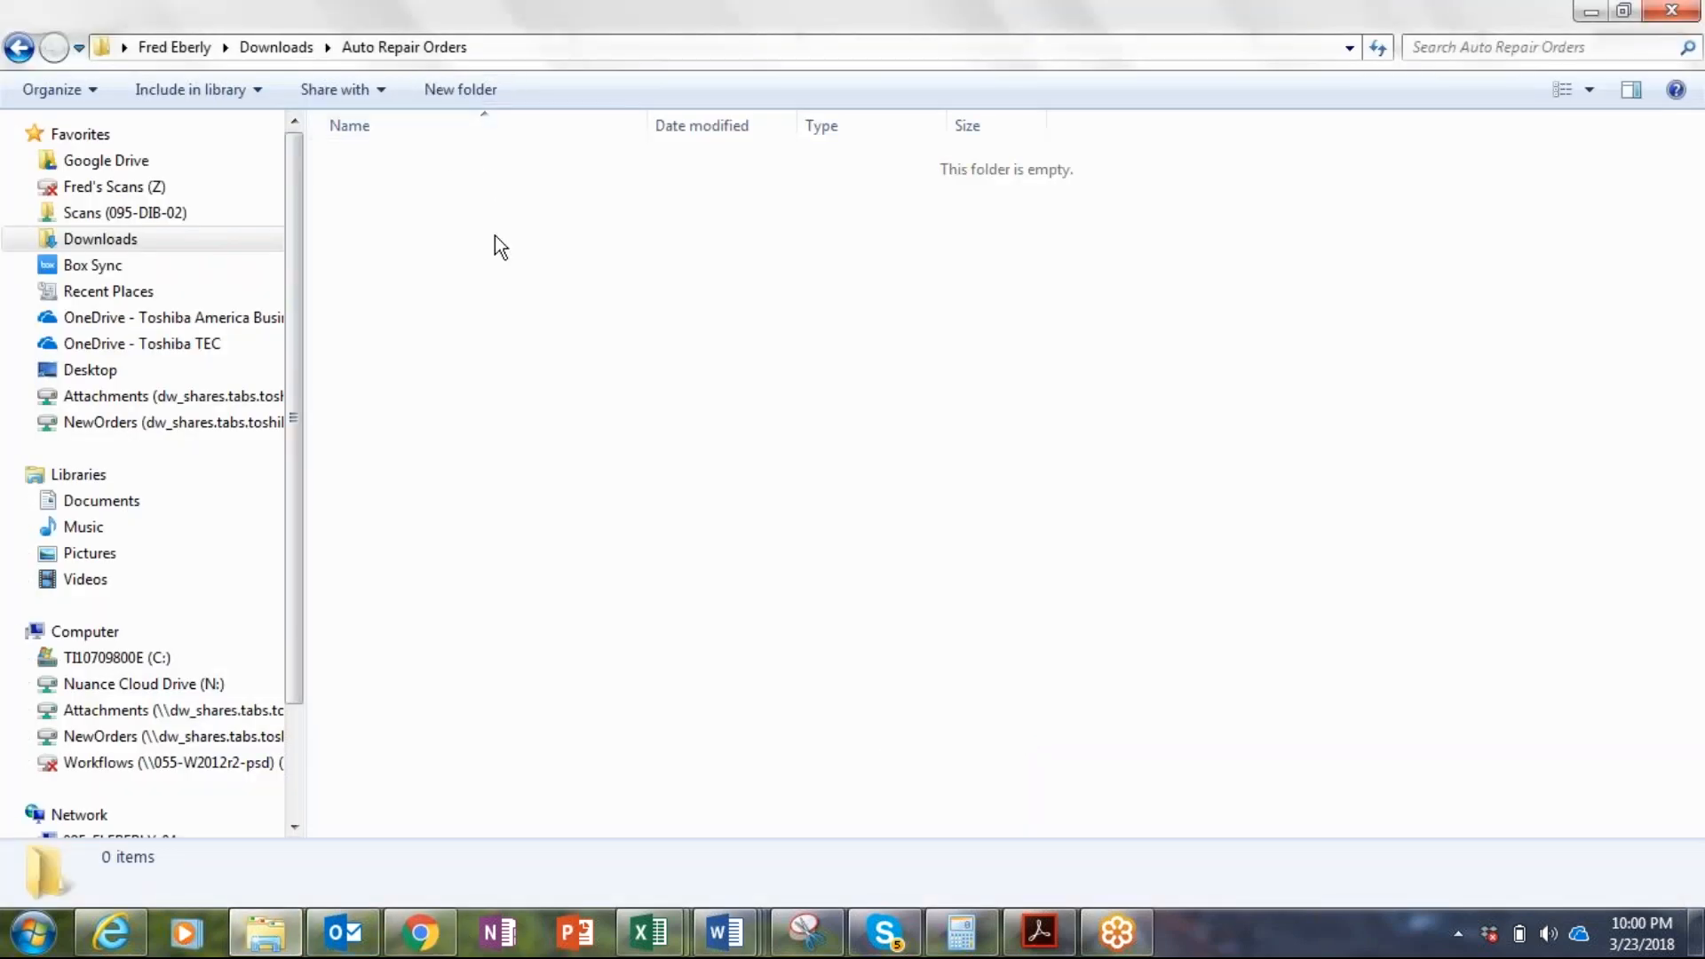
mouse_move(588, 265)
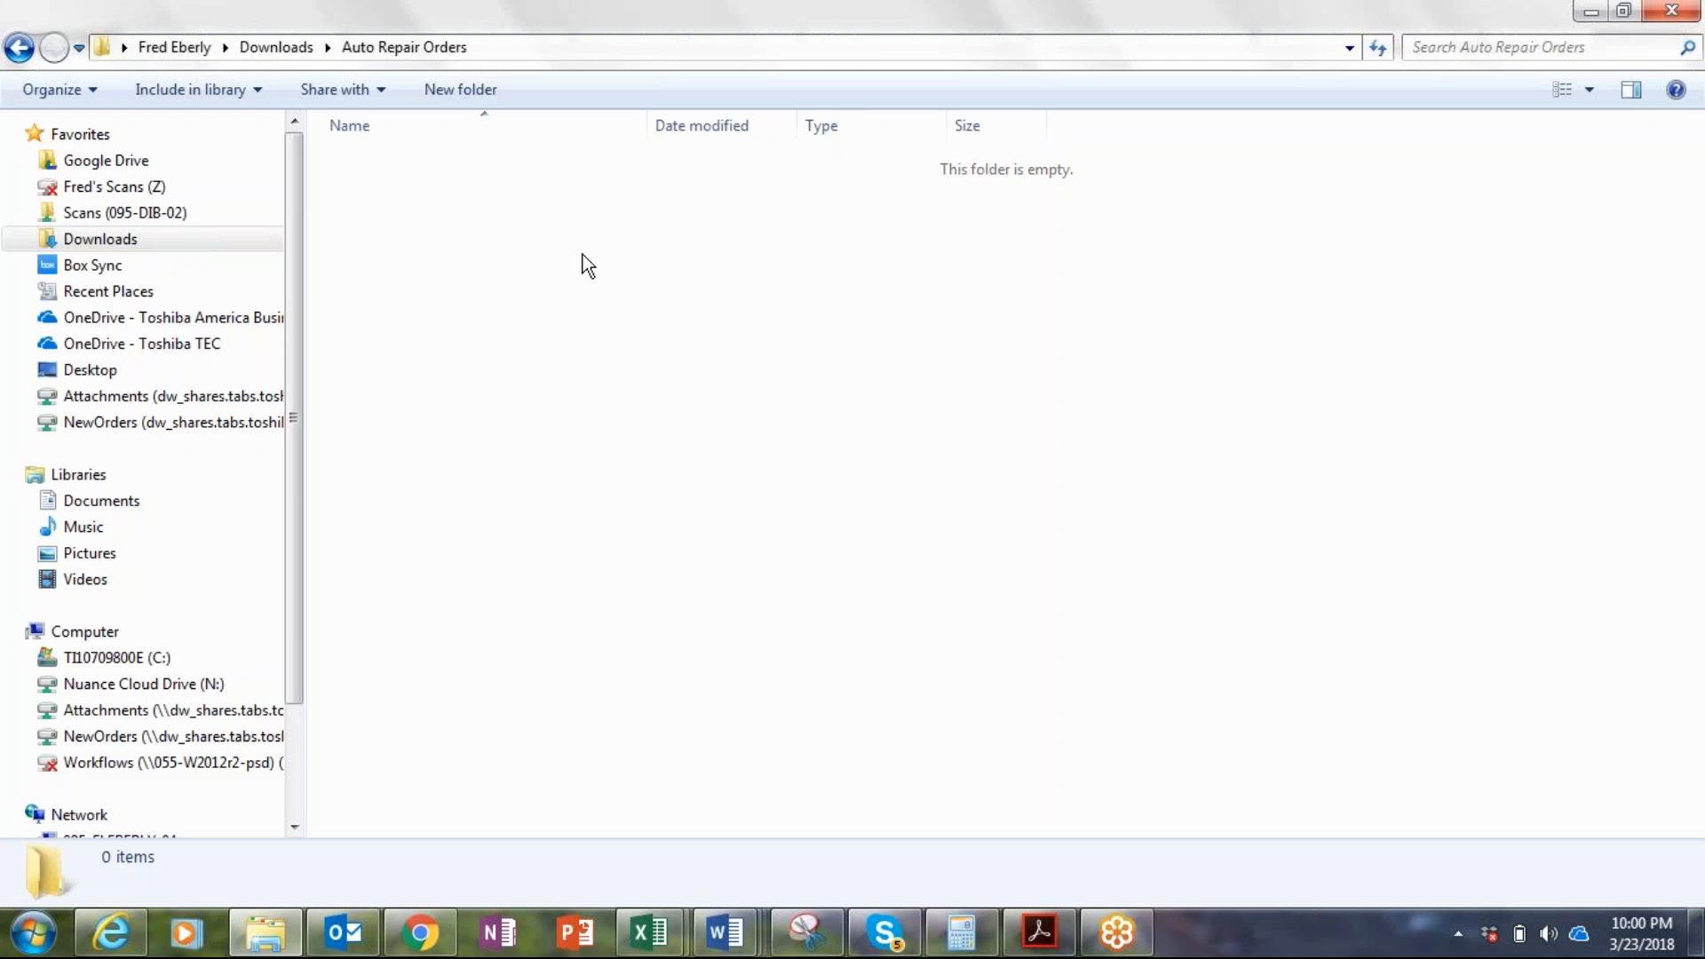
mouse_move(526, 318)
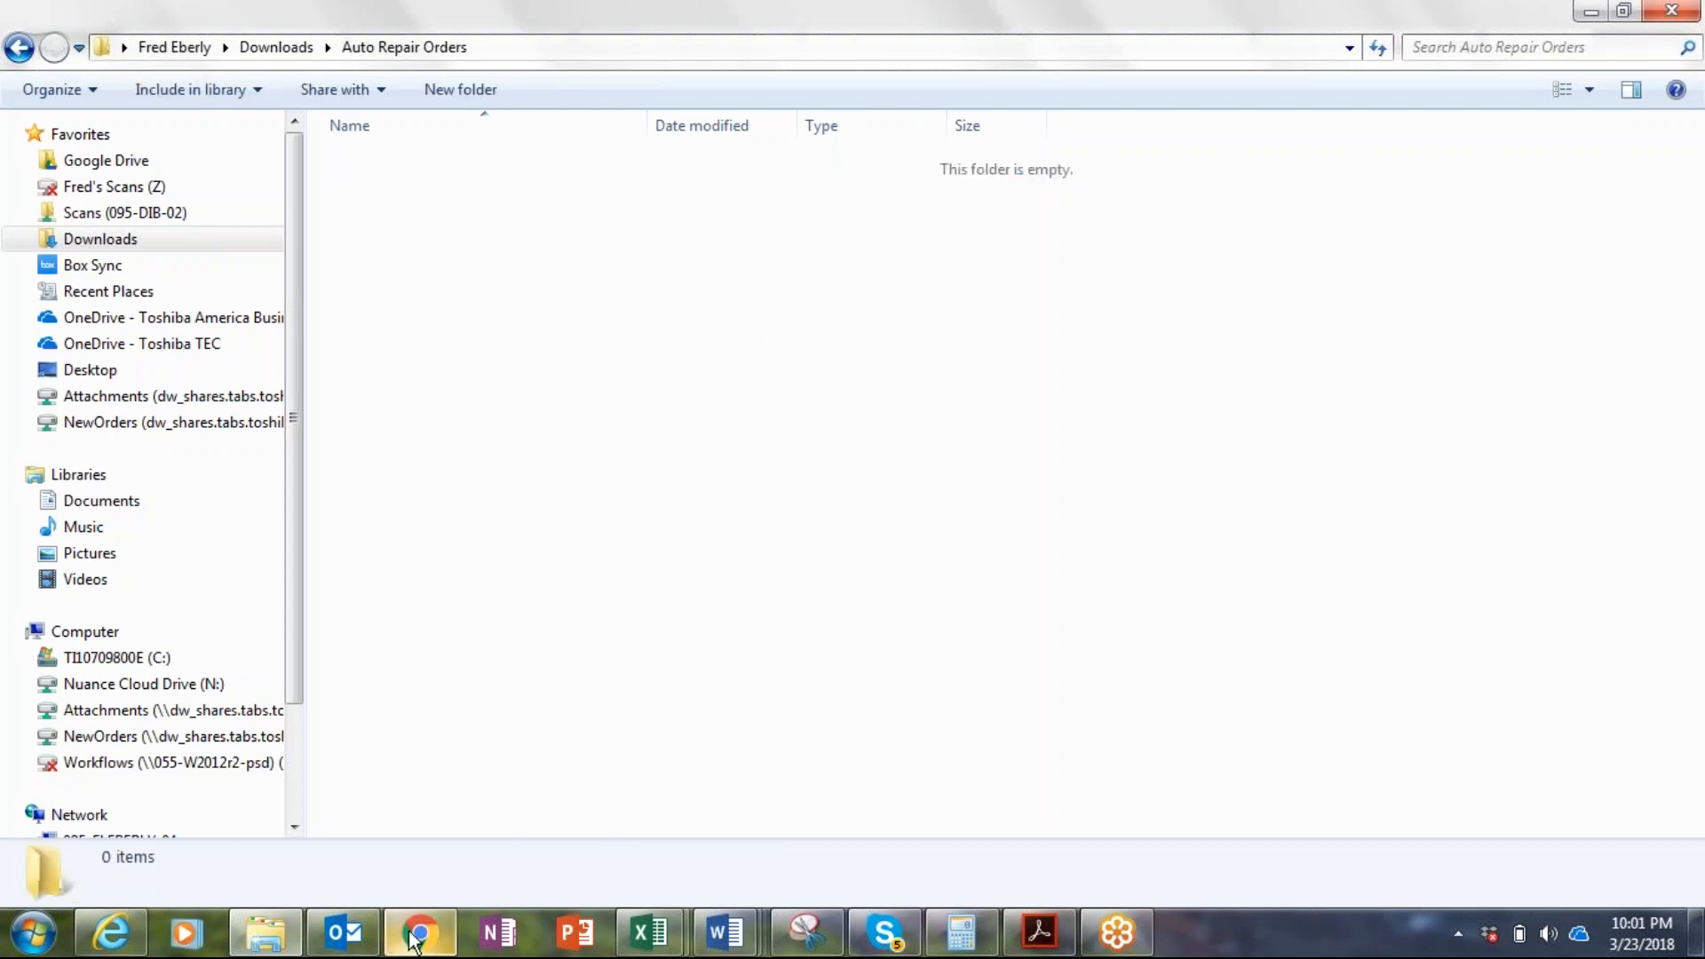
Step: Switch to the DocuWare web client showing the empty Auto Dealer default search
left_click(419, 933)
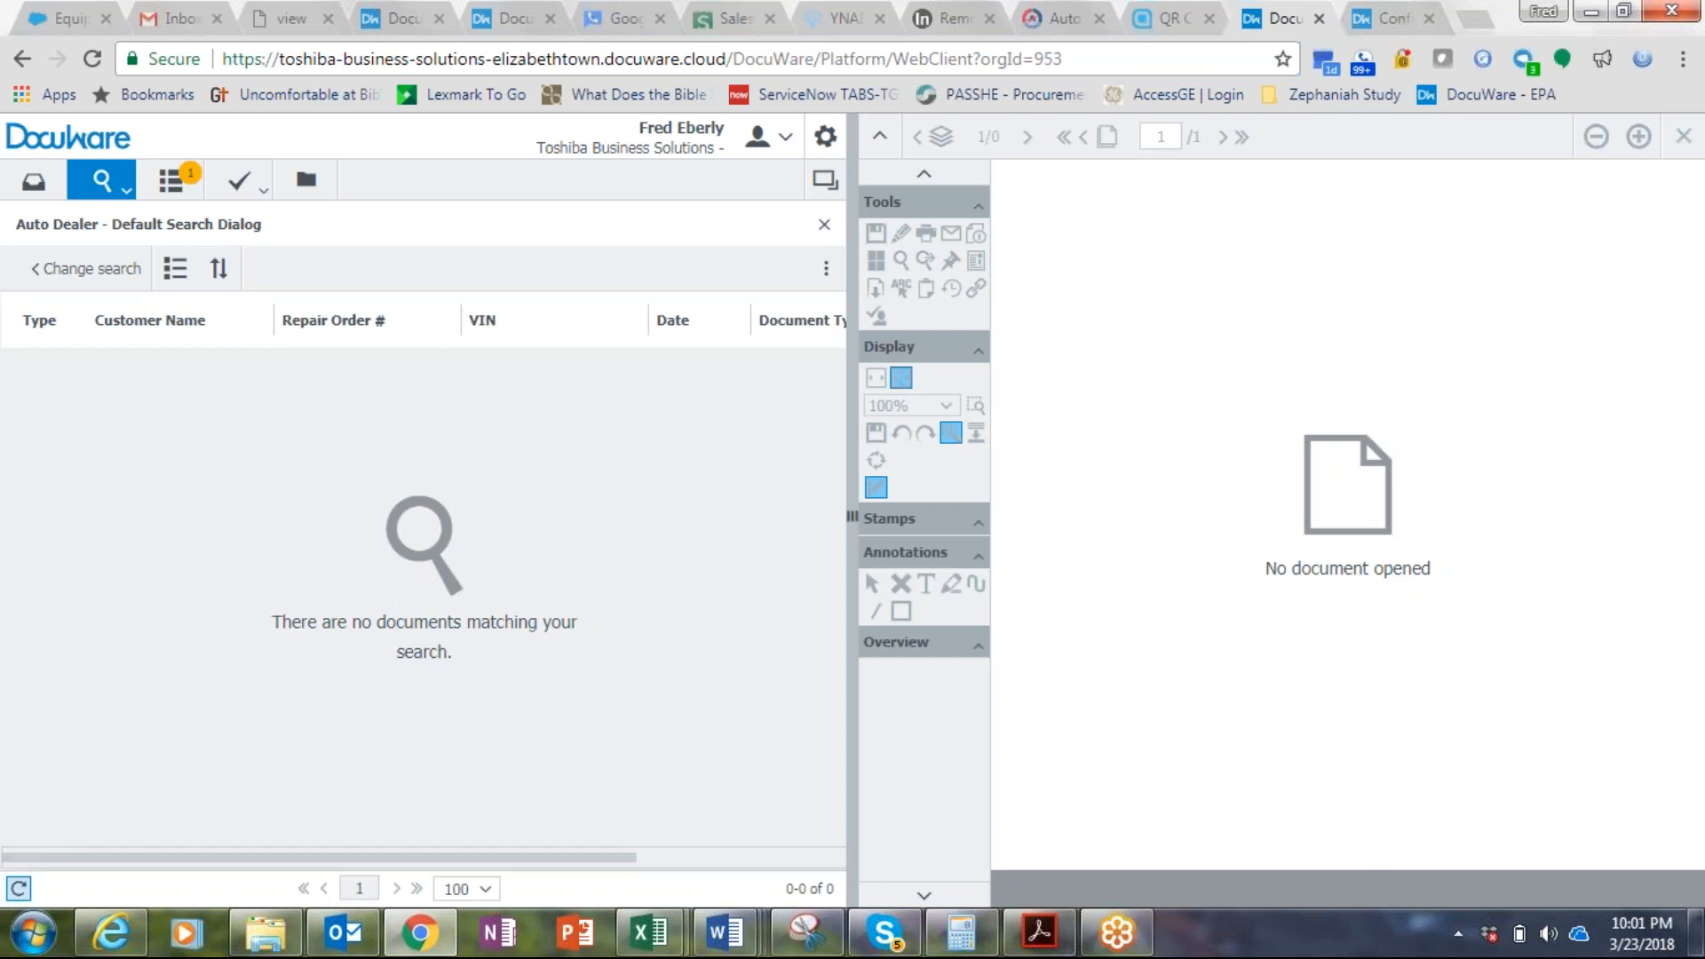
mouse_move(435, 547)
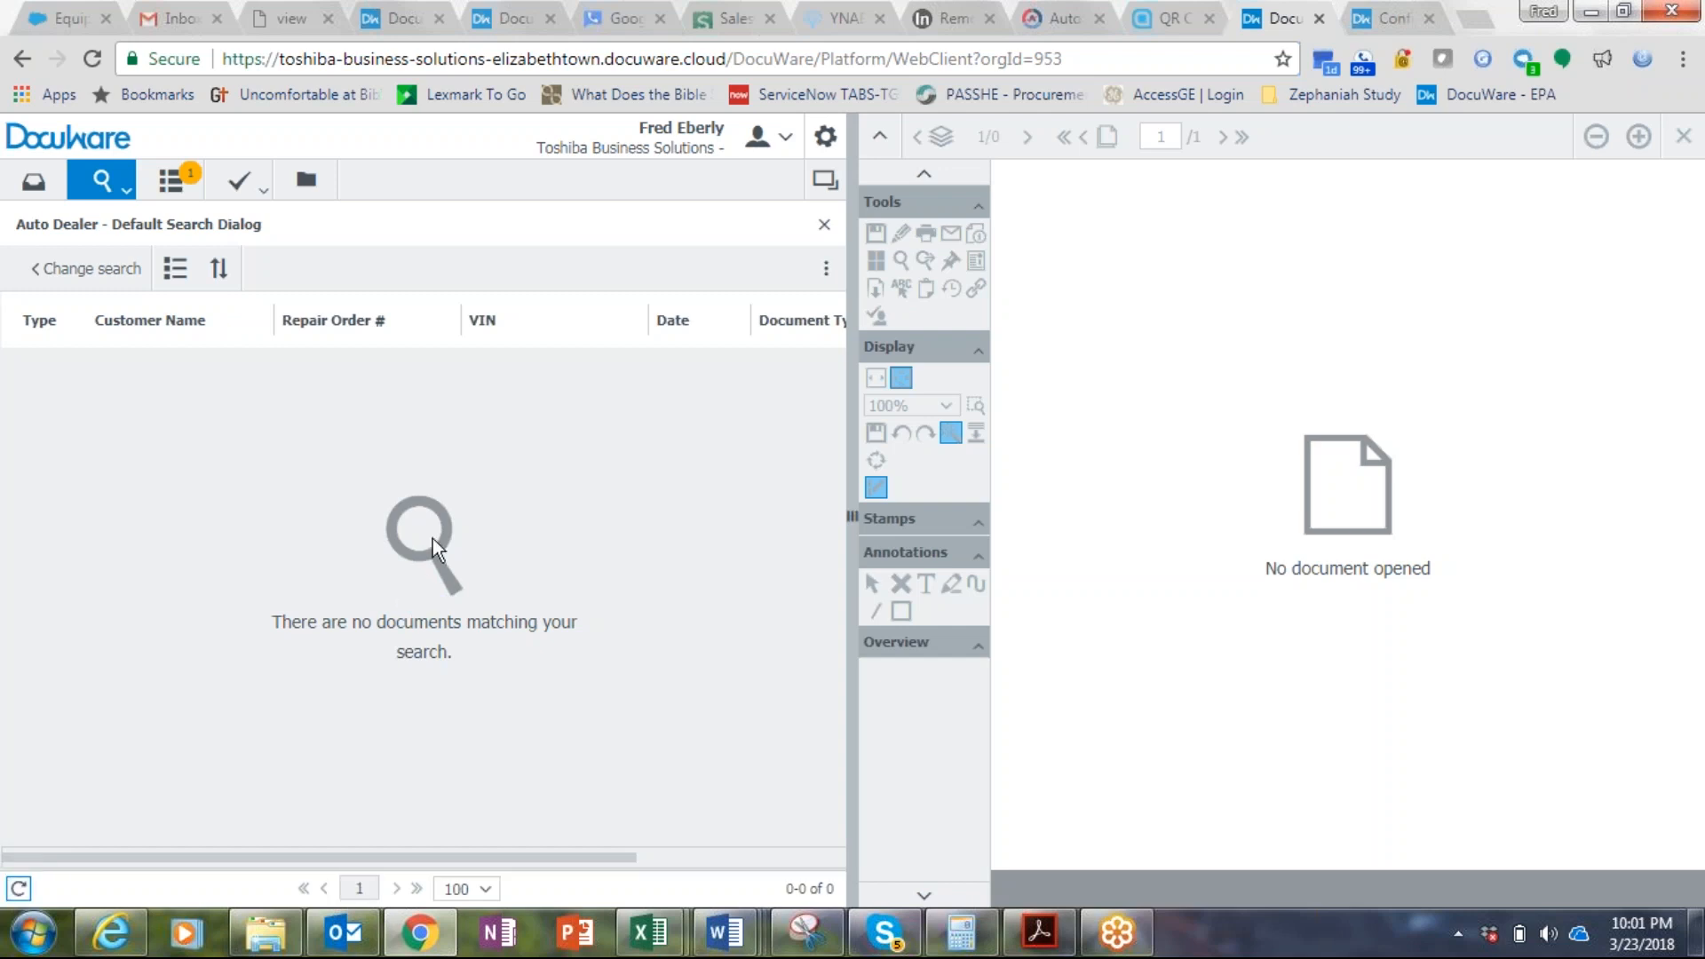
mouse_move(103, 360)
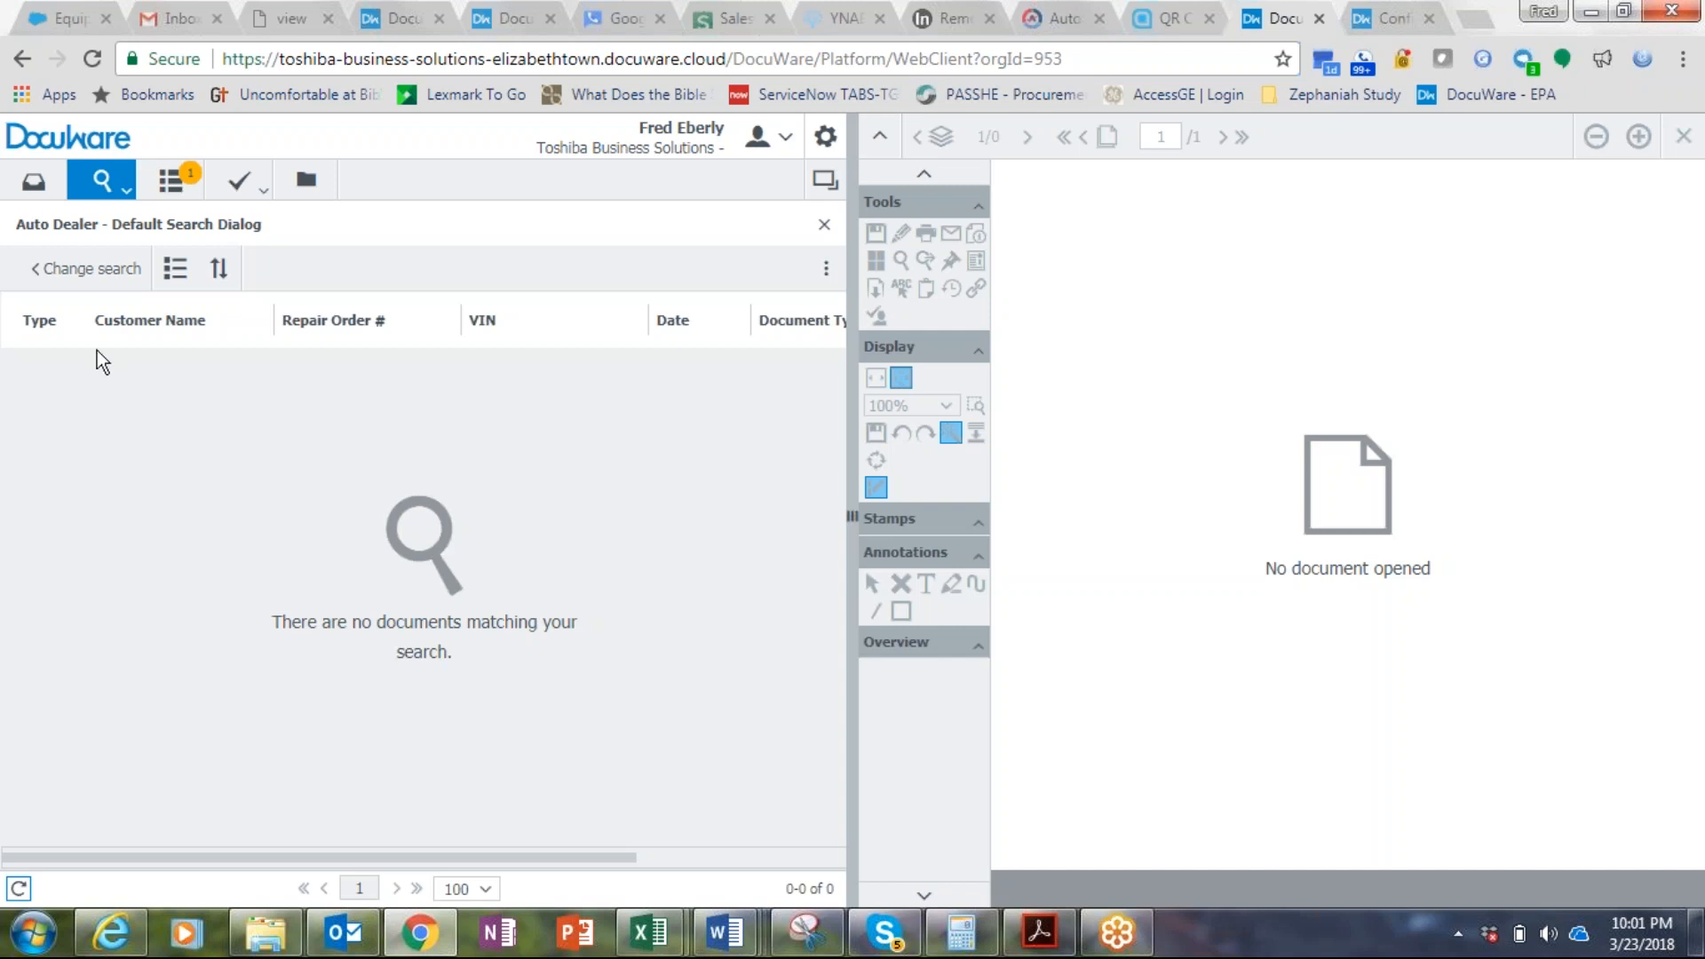
mouse_move(217, 501)
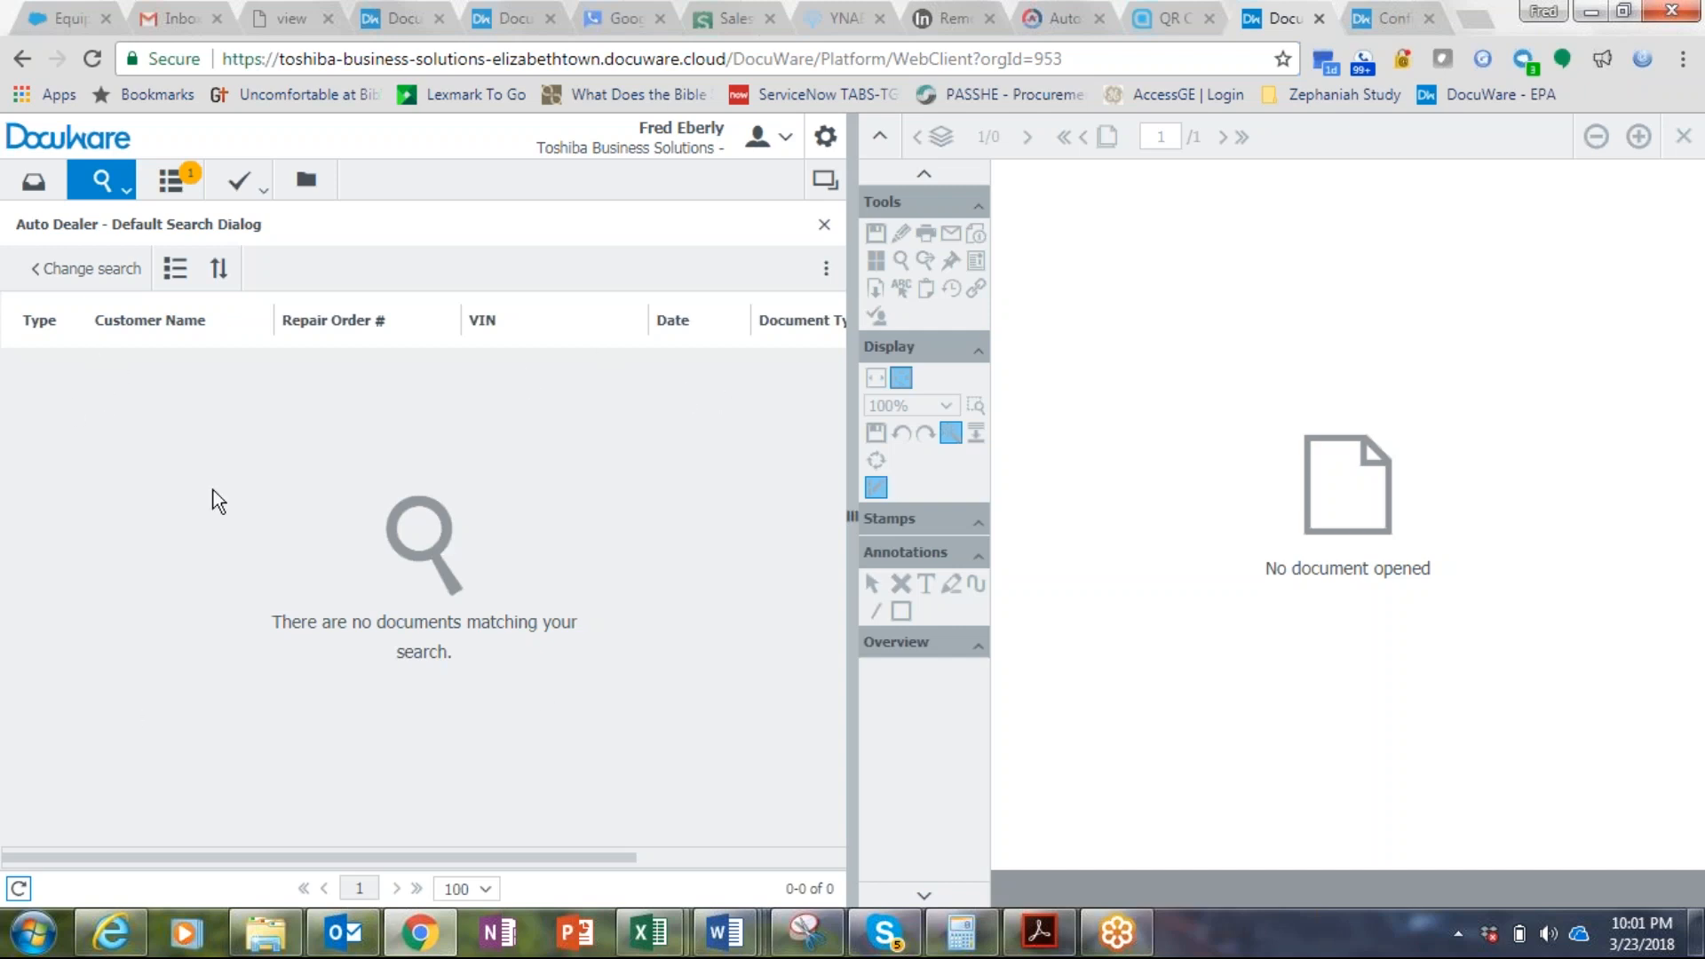
mouse_move(98, 856)
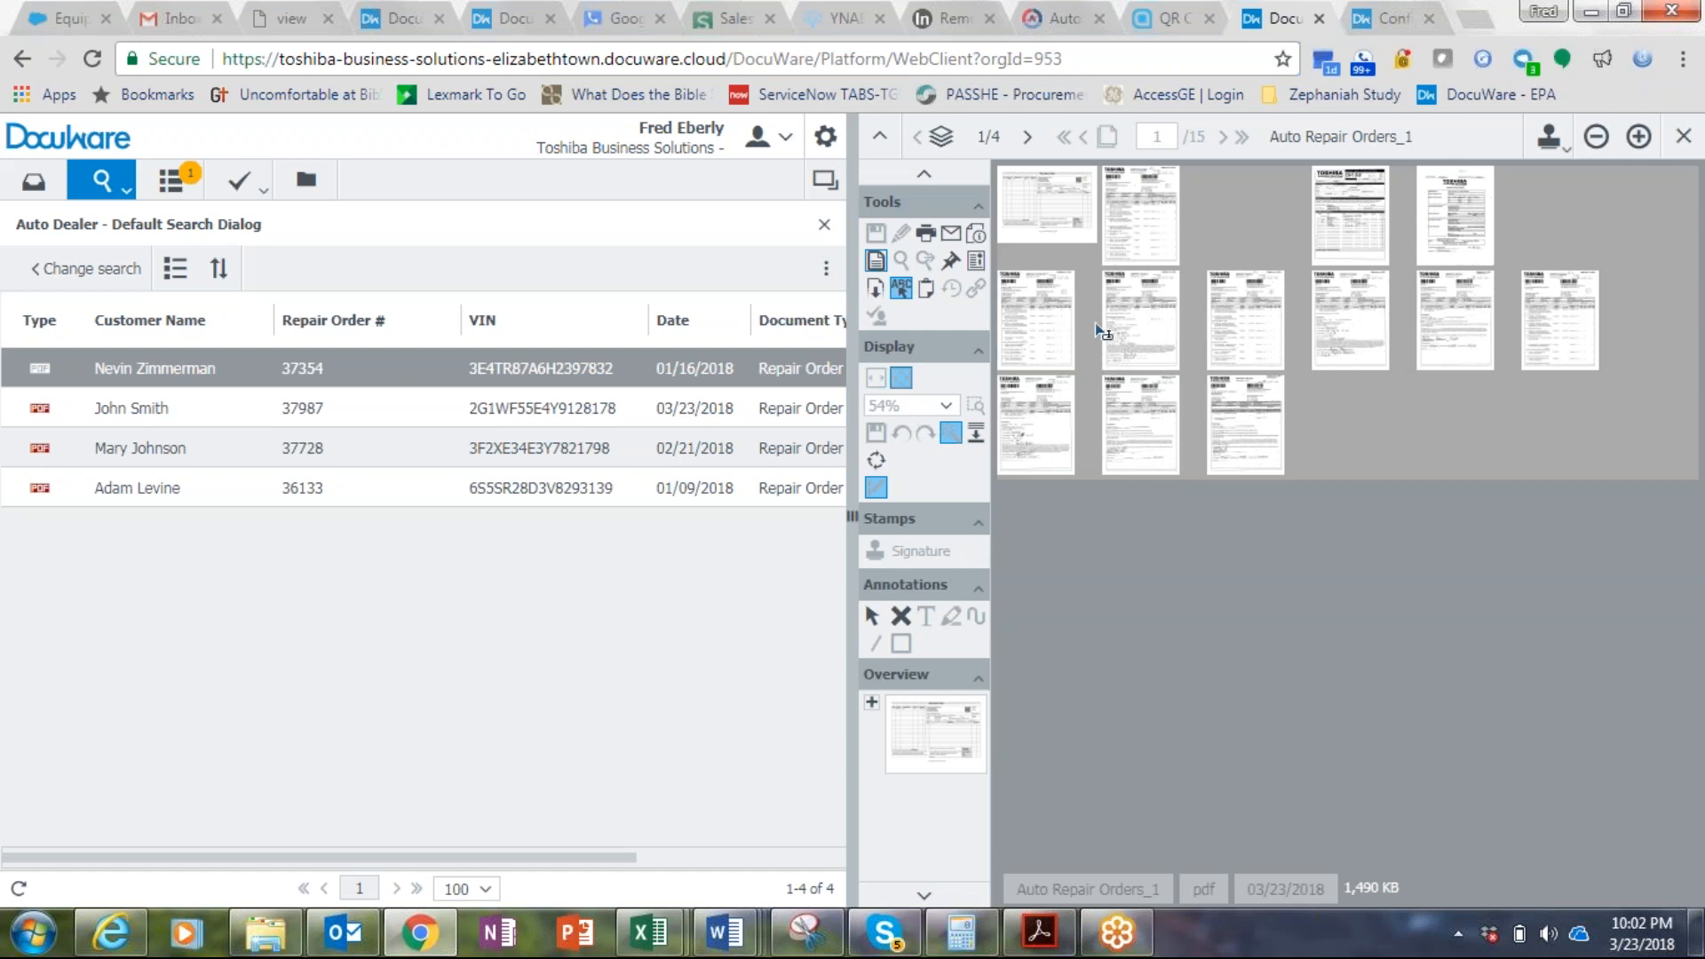
mouse_move(1050, 190)
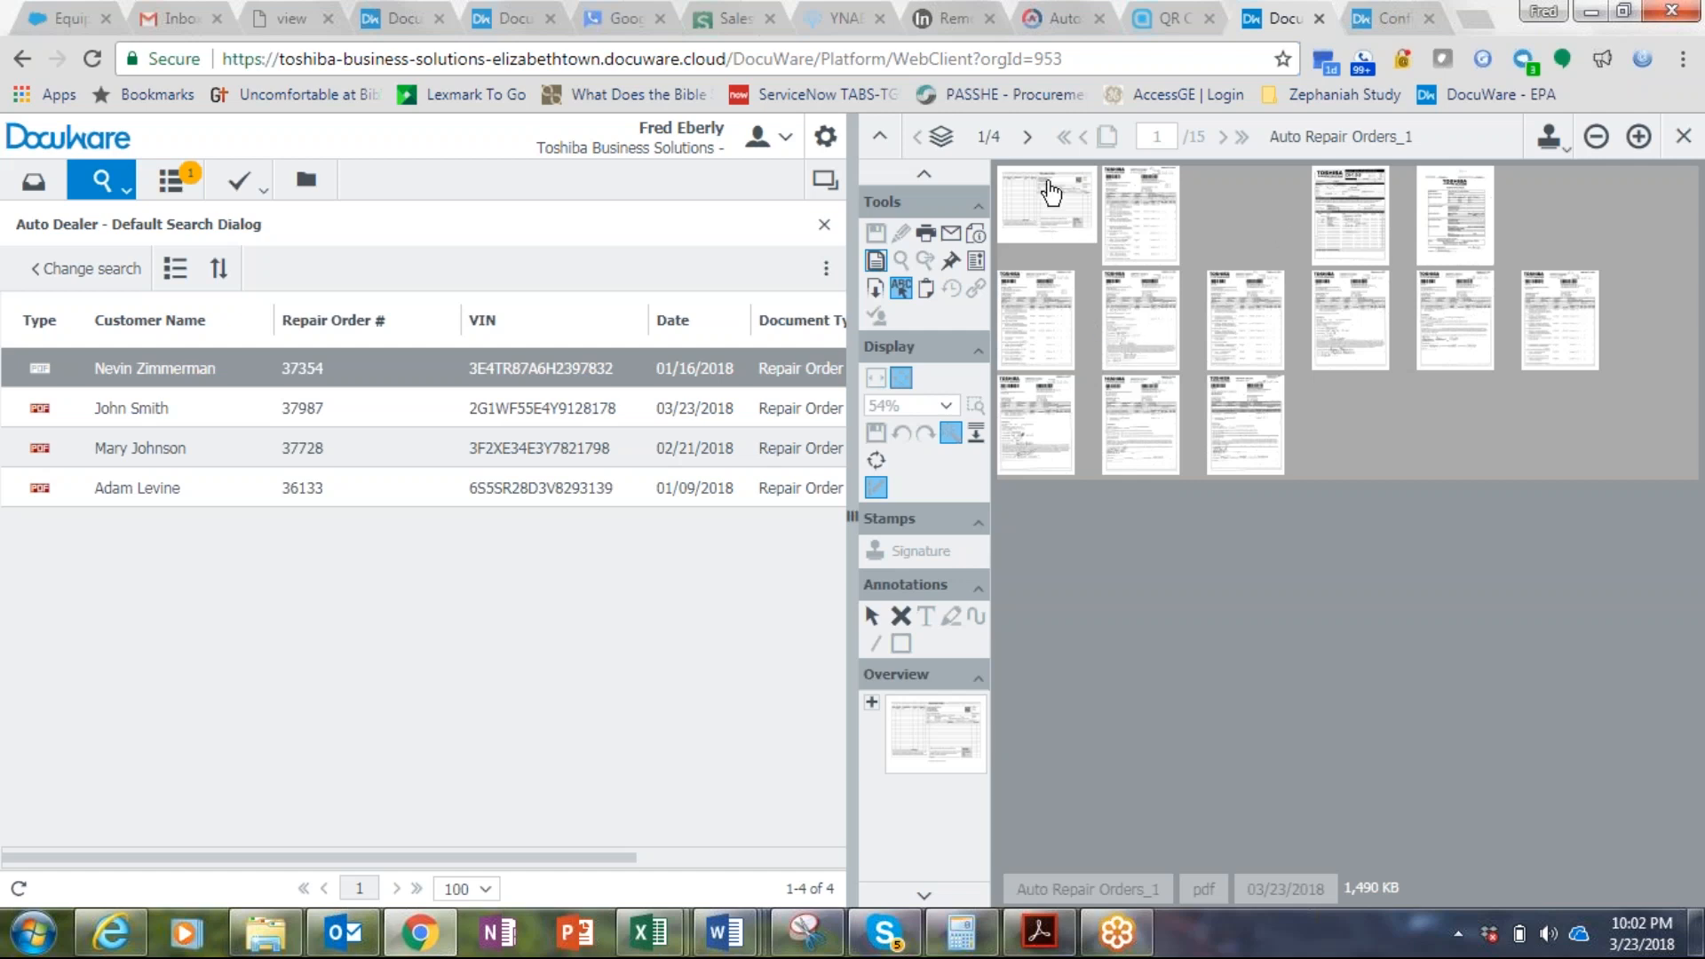
Step: Display the first page of repair order 37354 in the DocuWare viewer
left_click(302, 408)
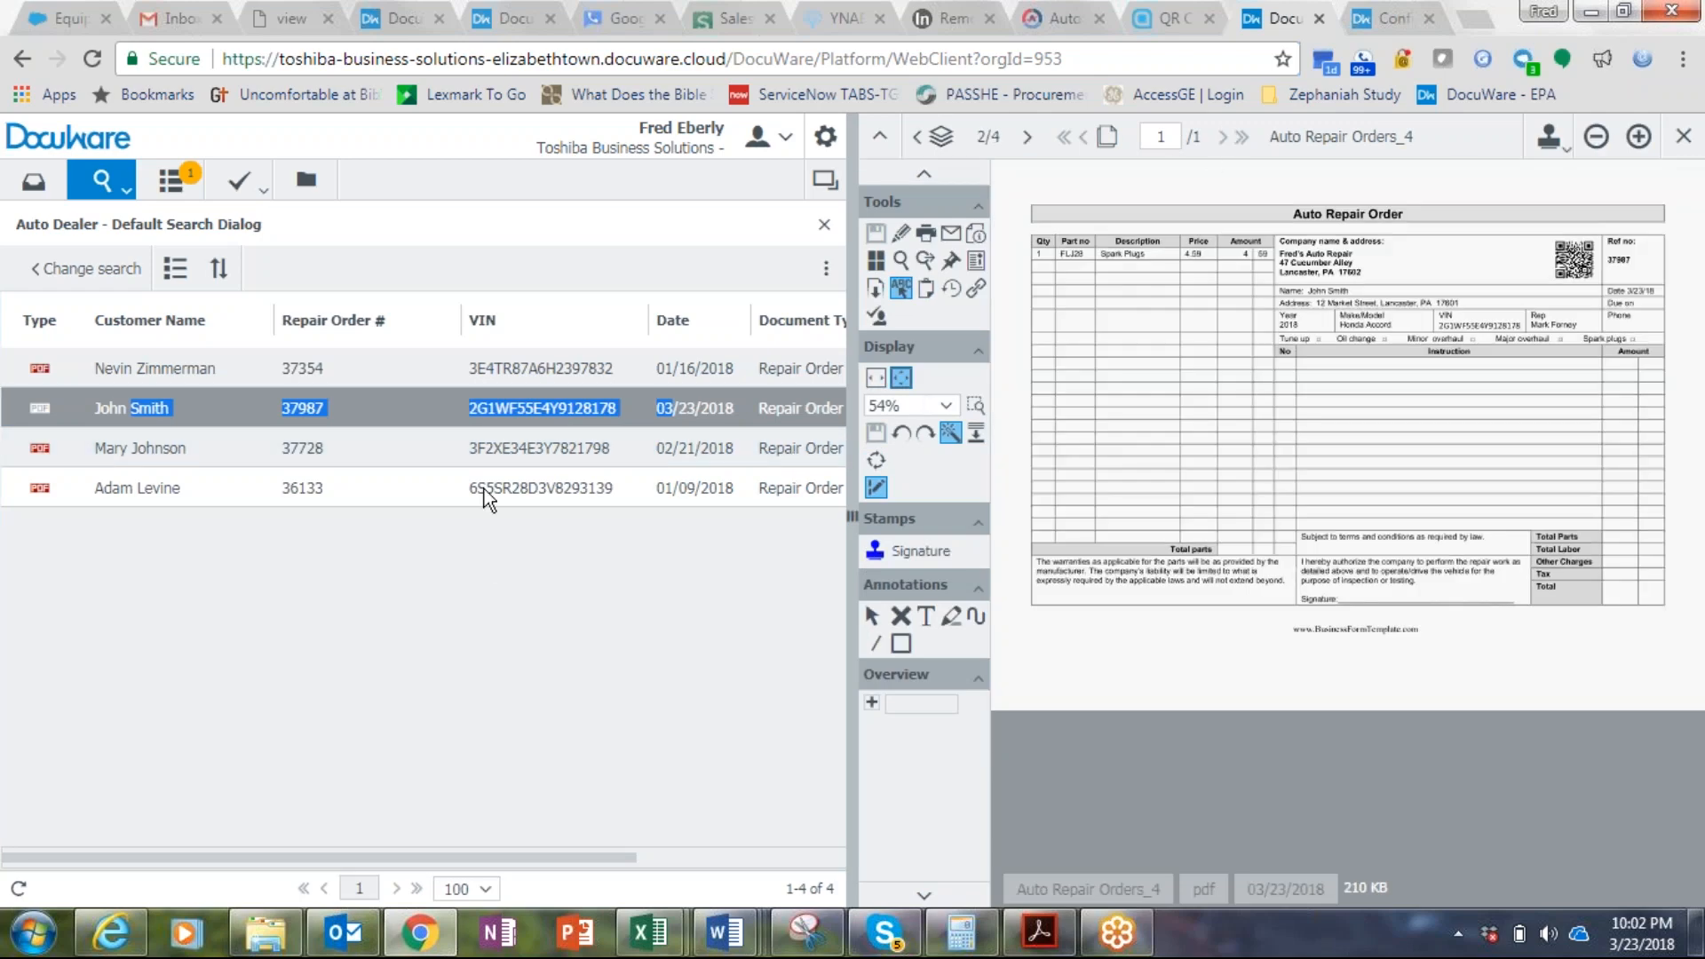
left_click(138, 448)
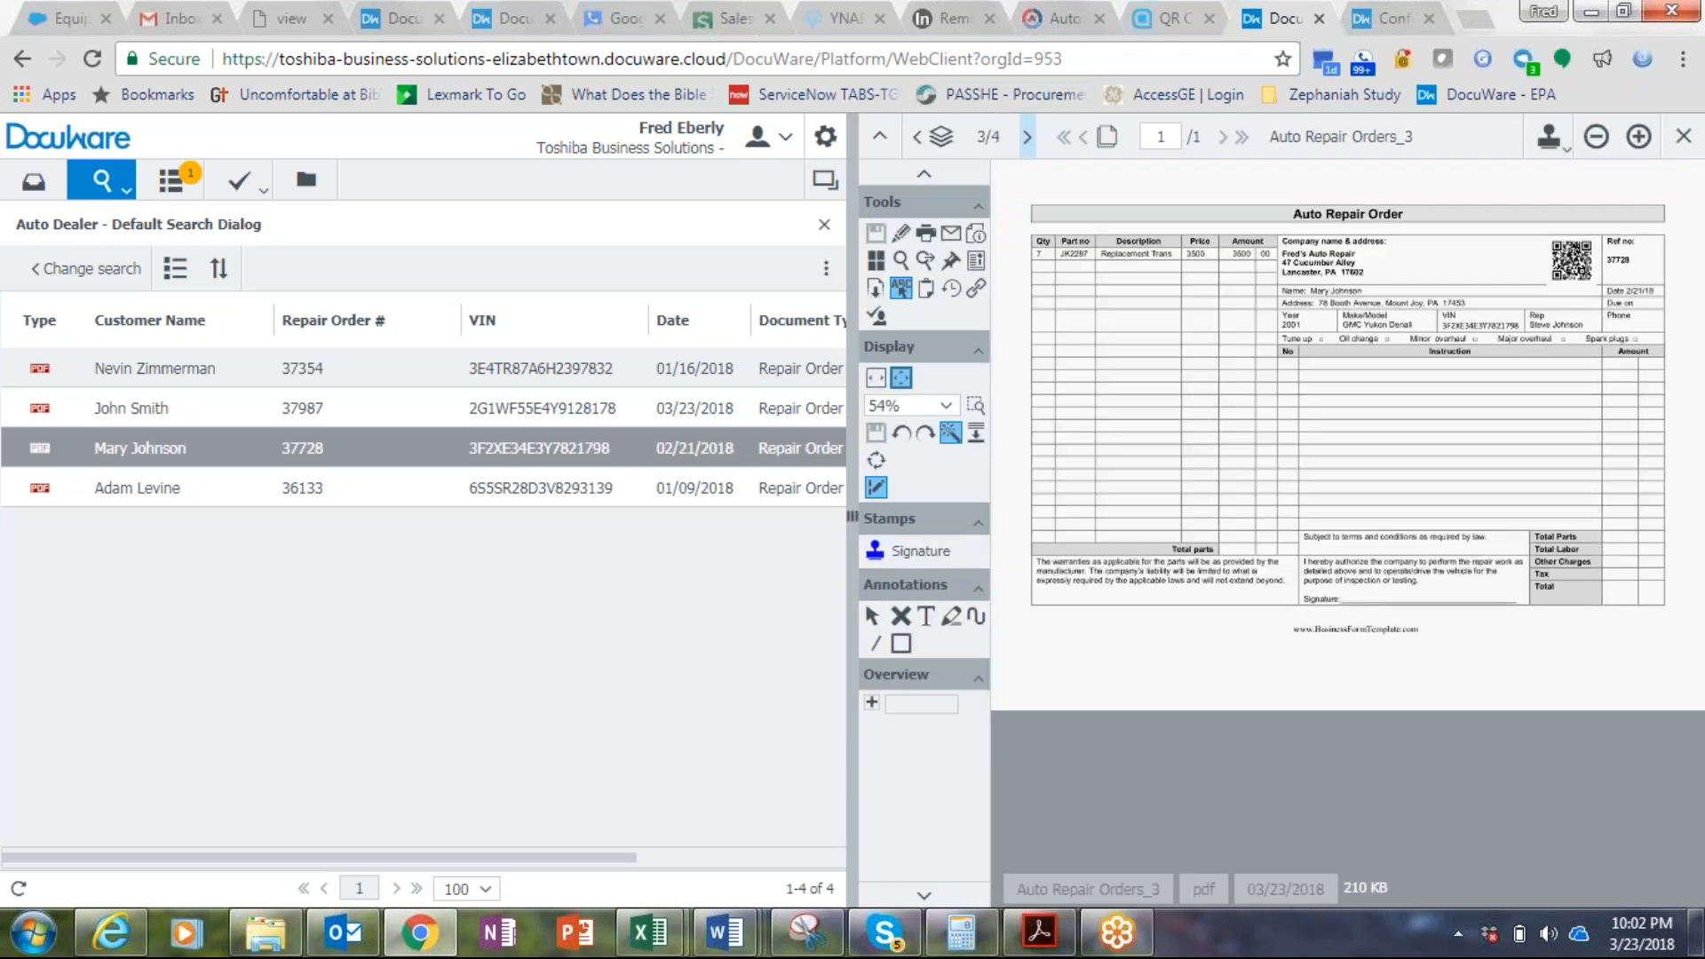
left_click(137, 487)
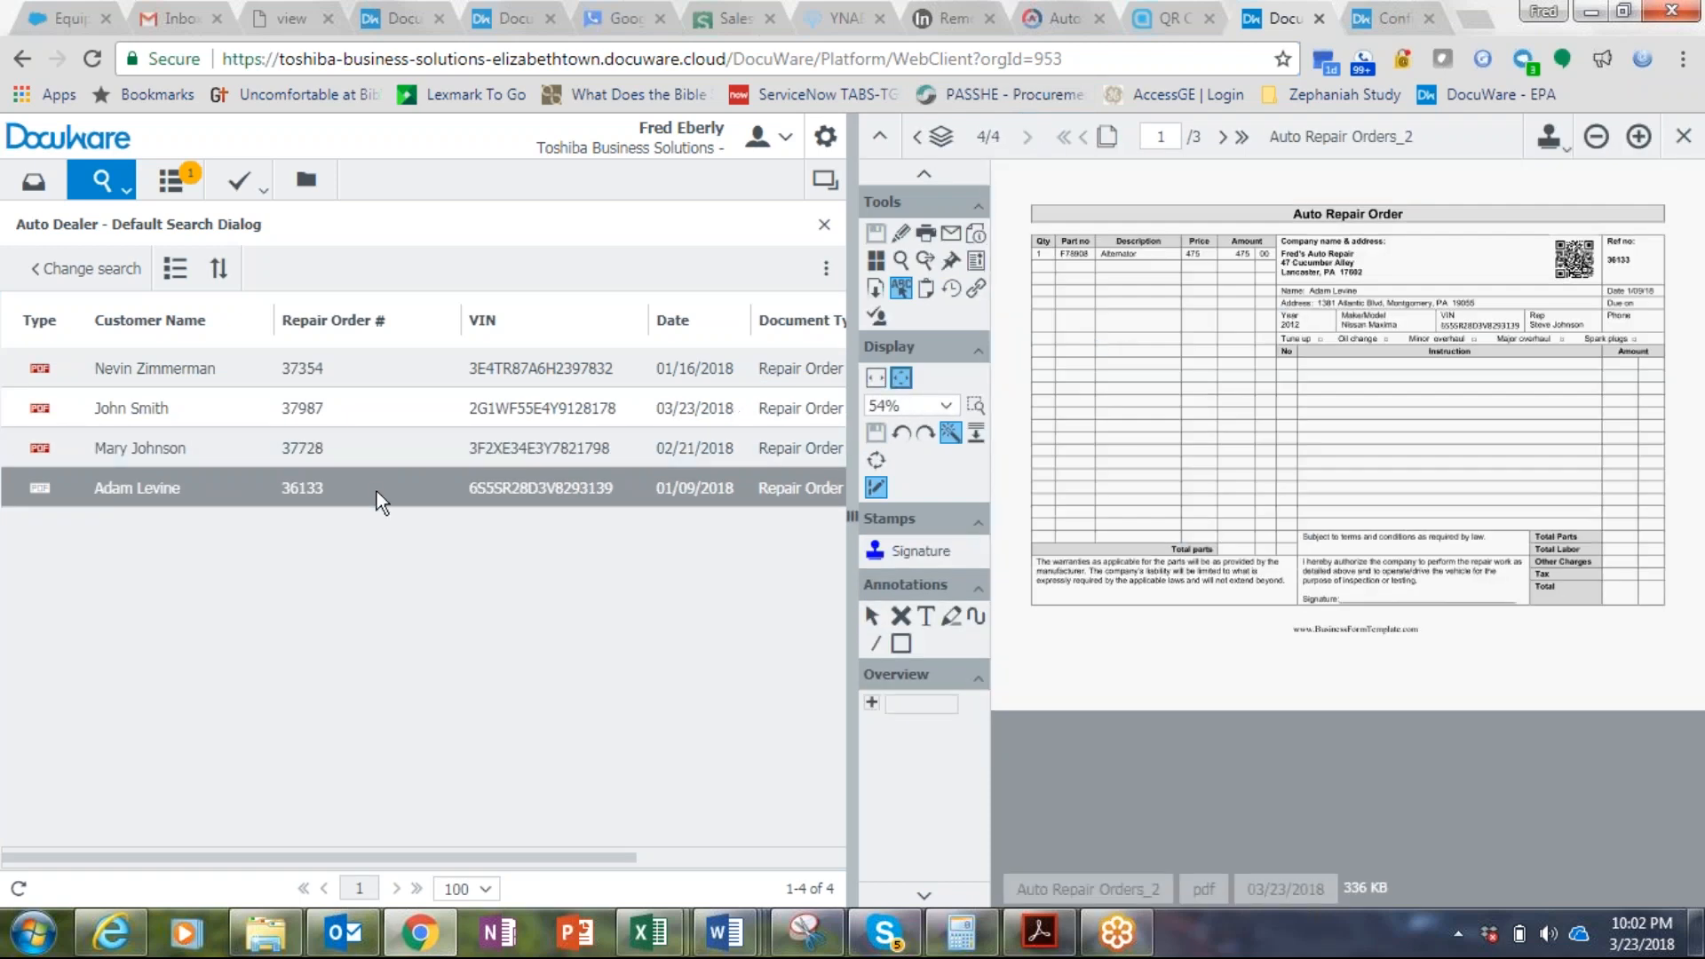
mouse_move(380, 486)
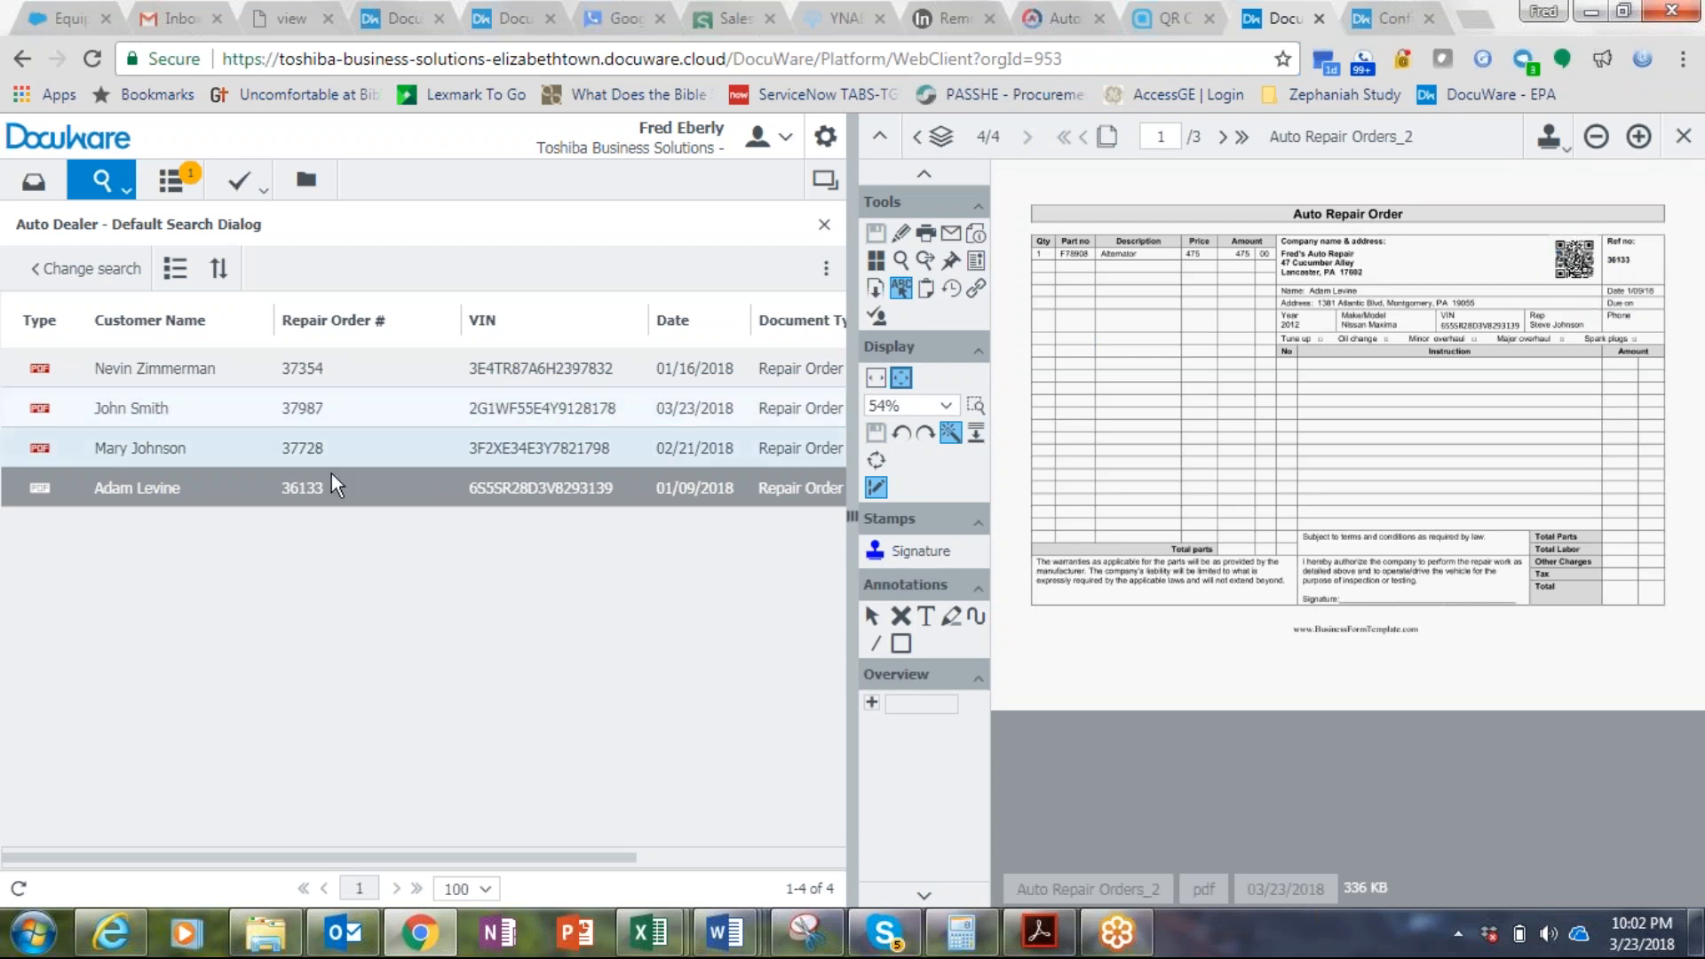
mouse_move(333, 487)
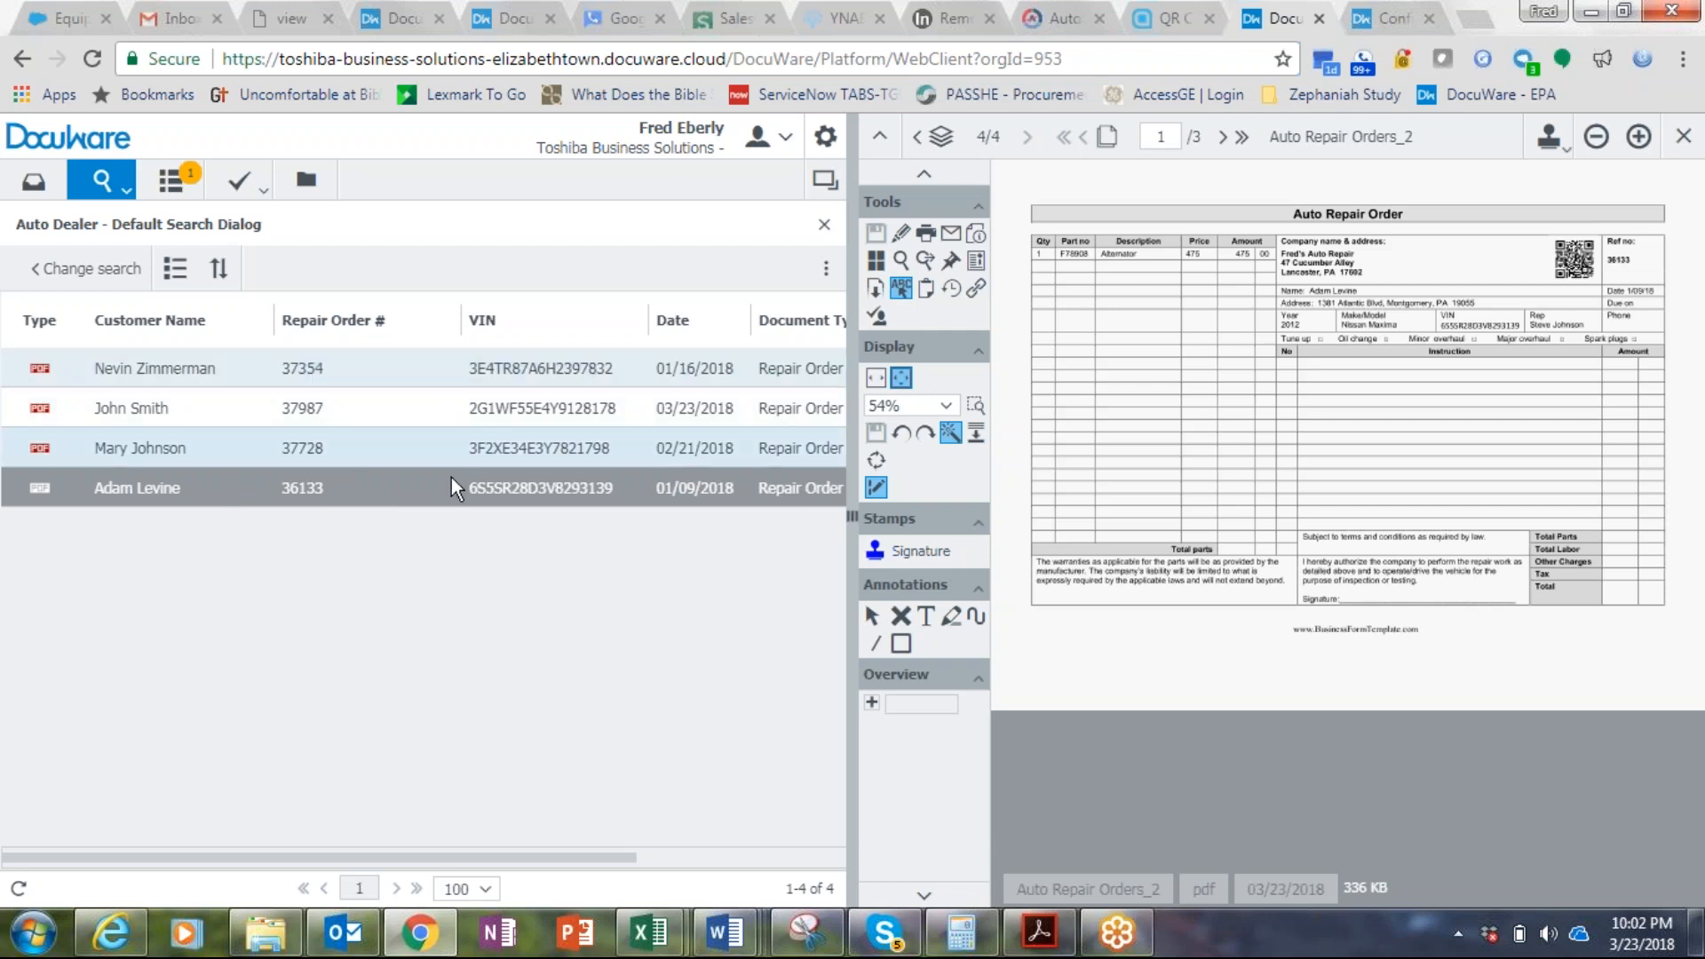
mouse_move(453, 487)
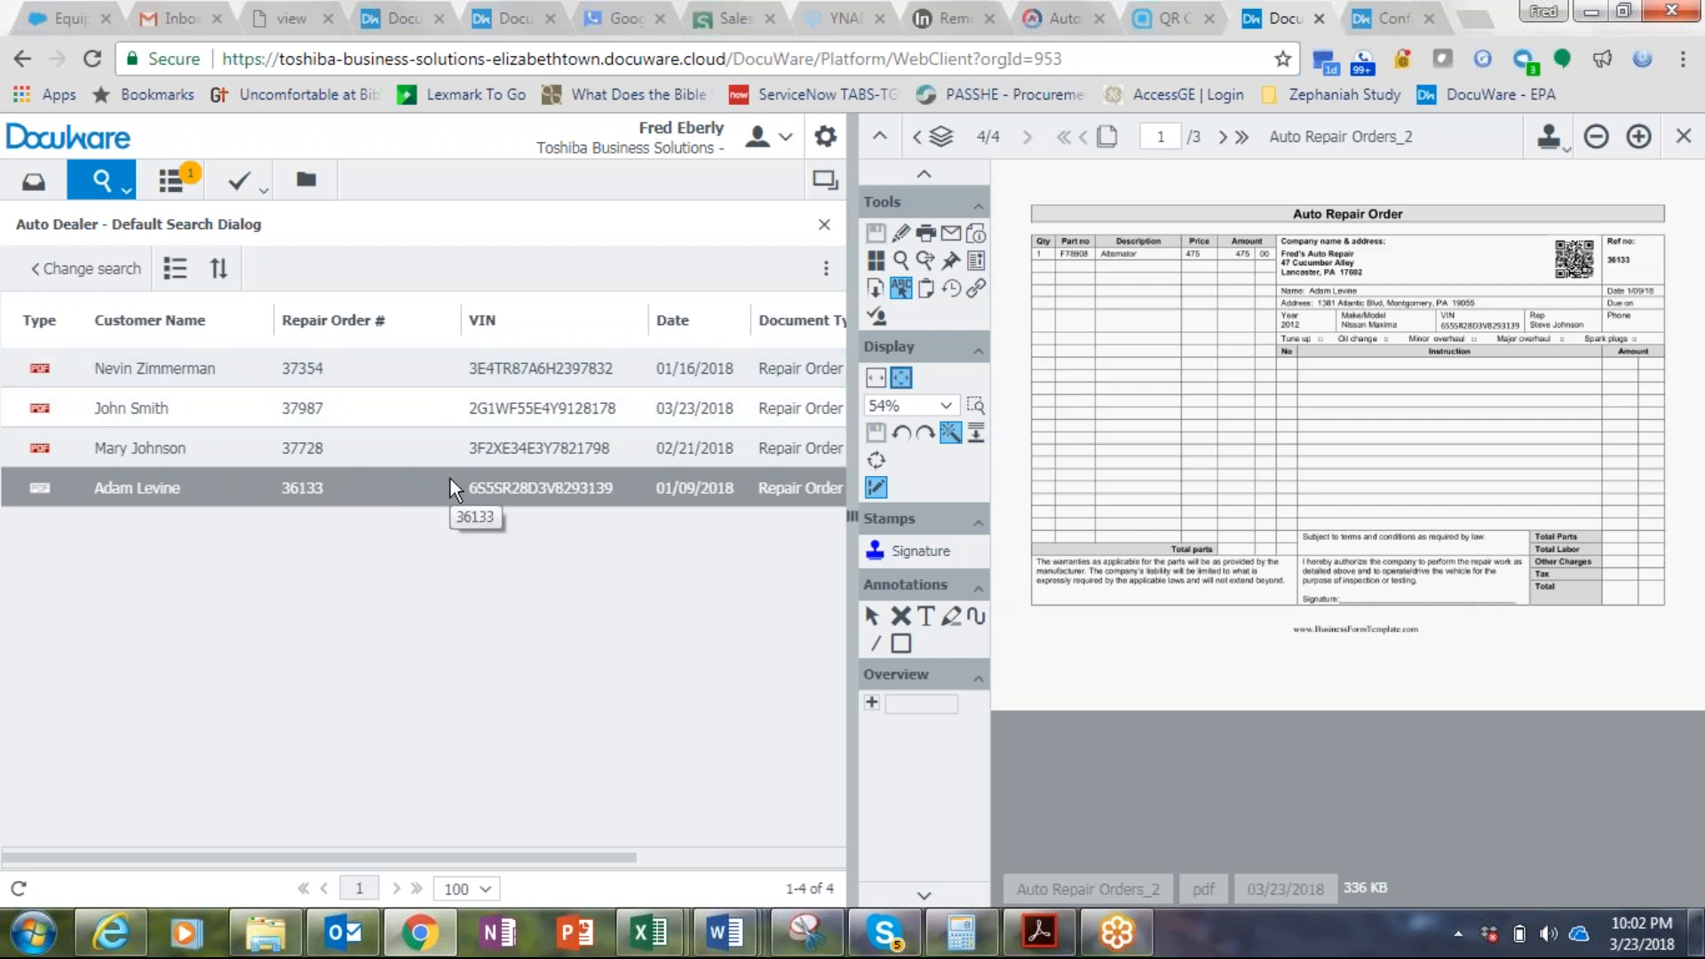
mouse_move(455, 538)
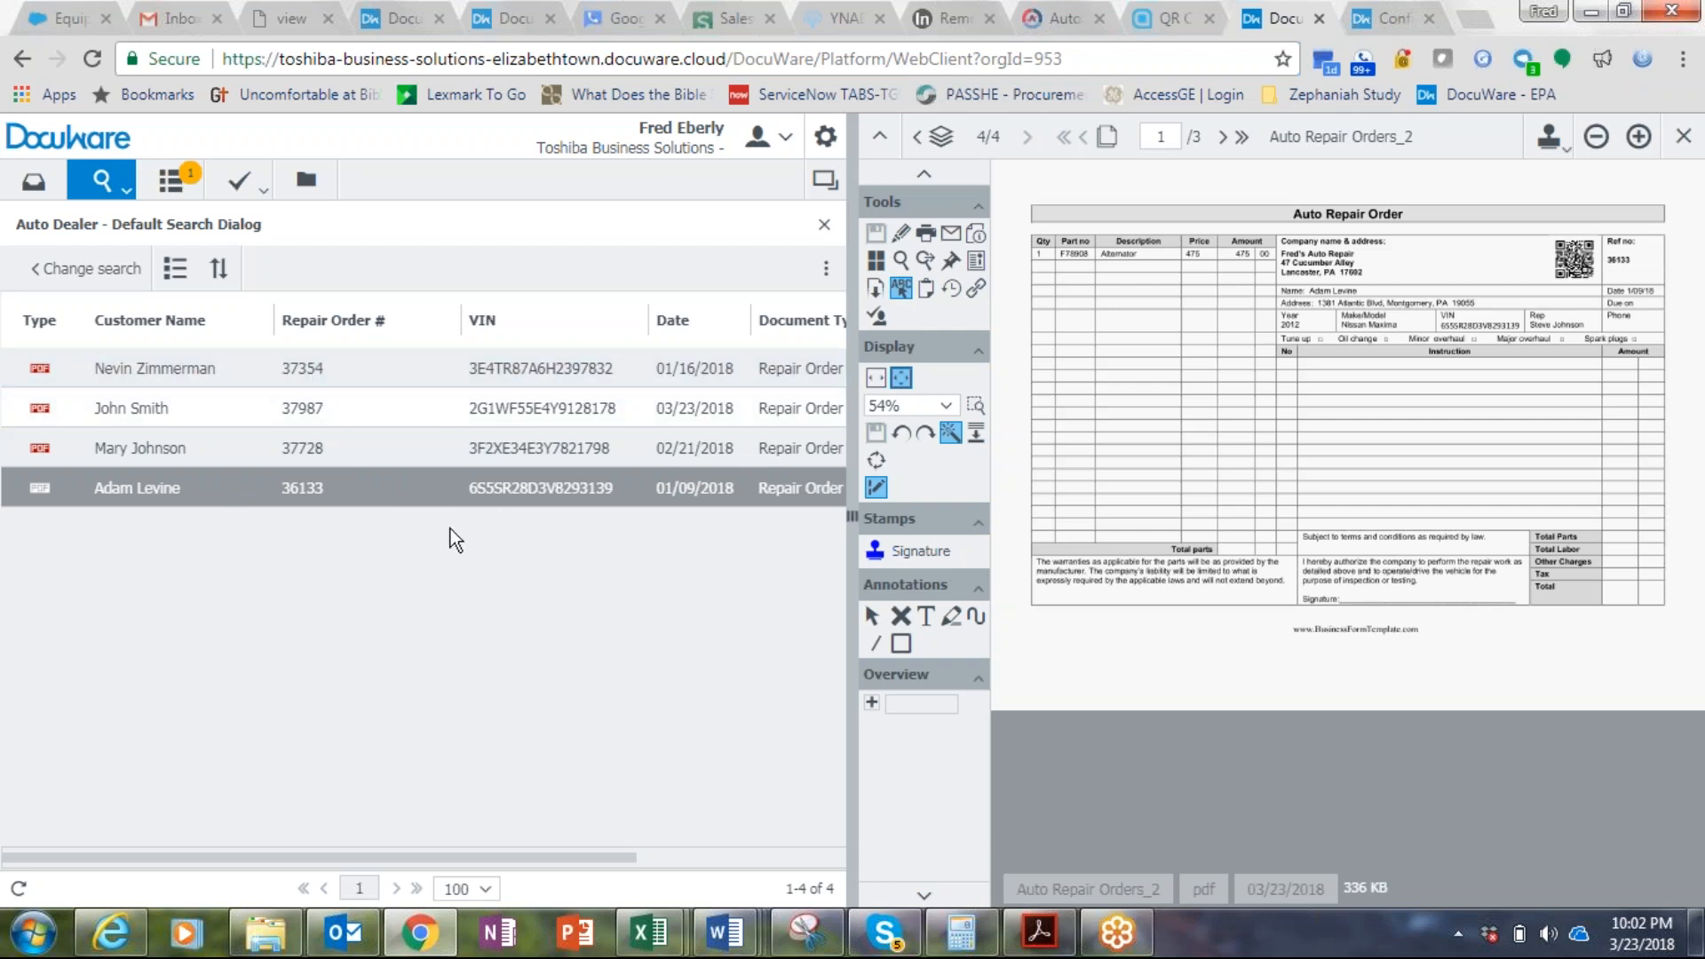
mouse_move(240, 492)
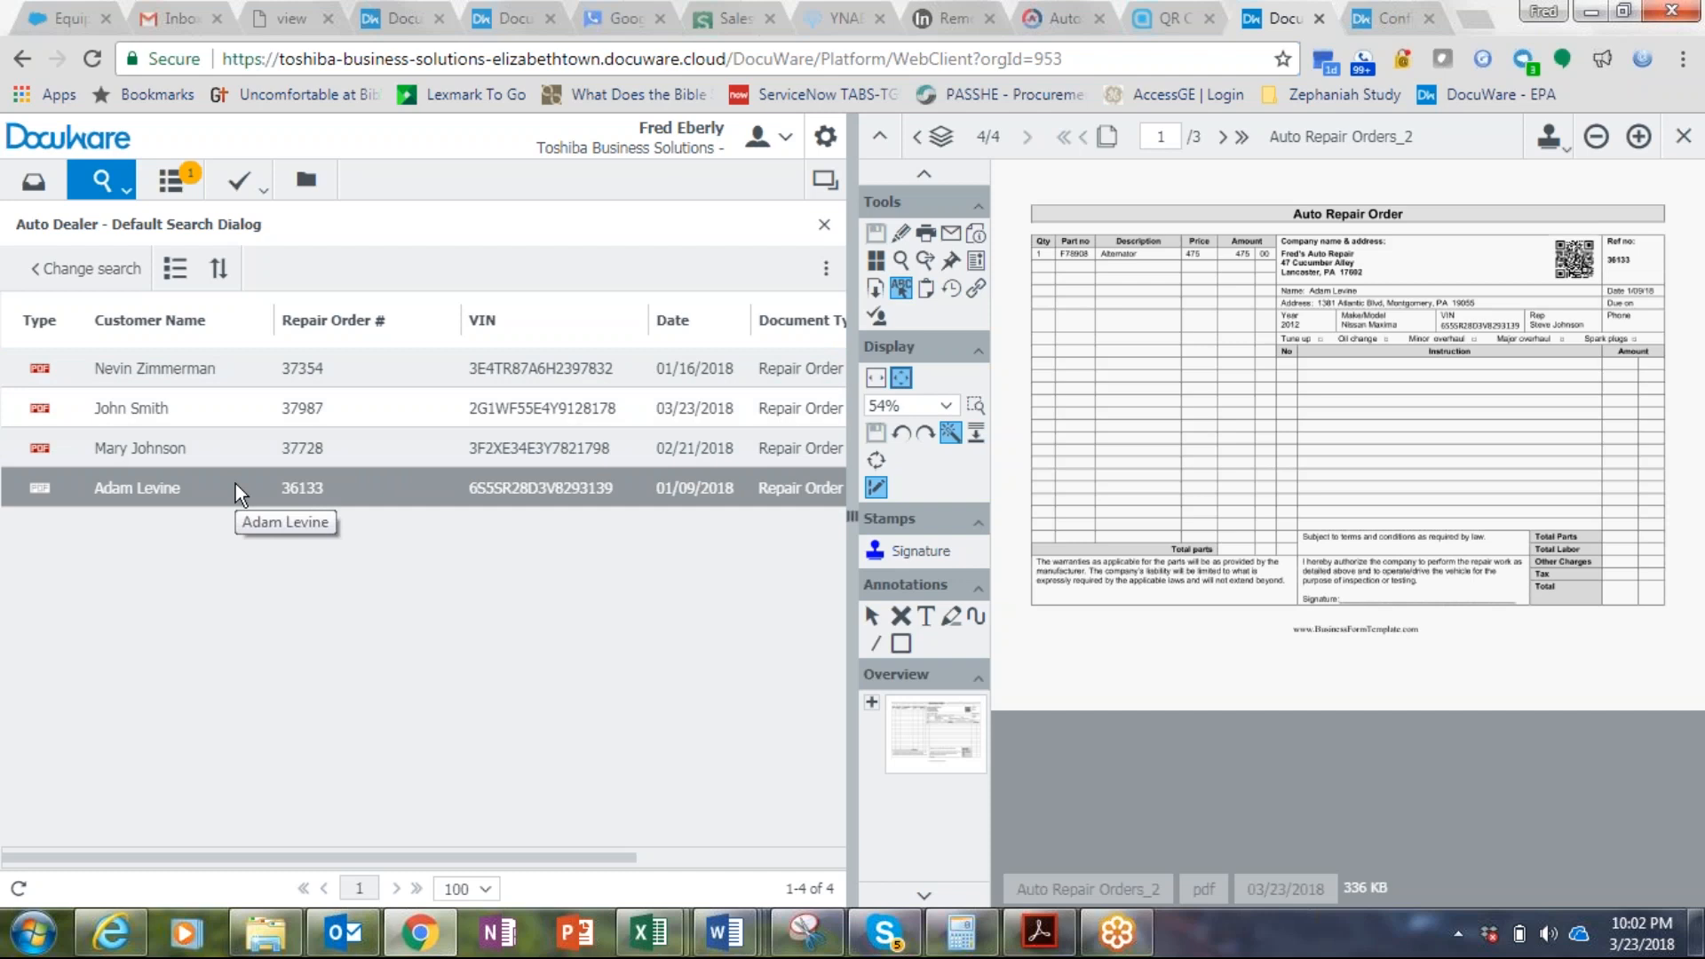
left_click(540, 369)
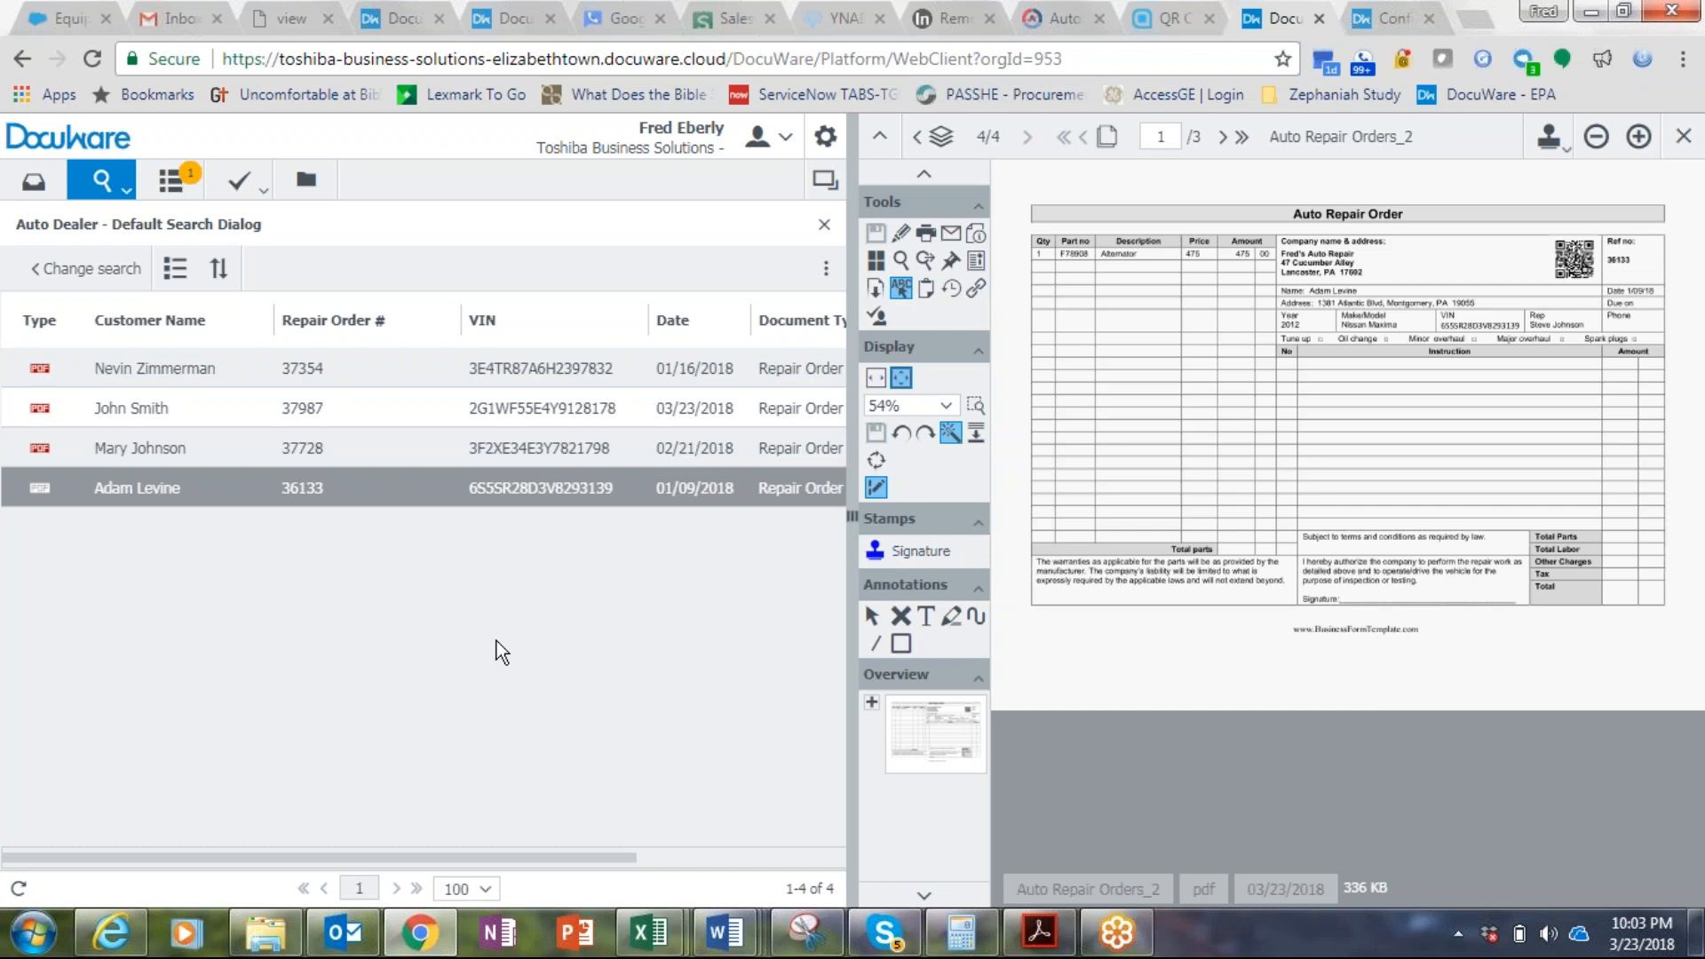
mouse_move(613, 563)
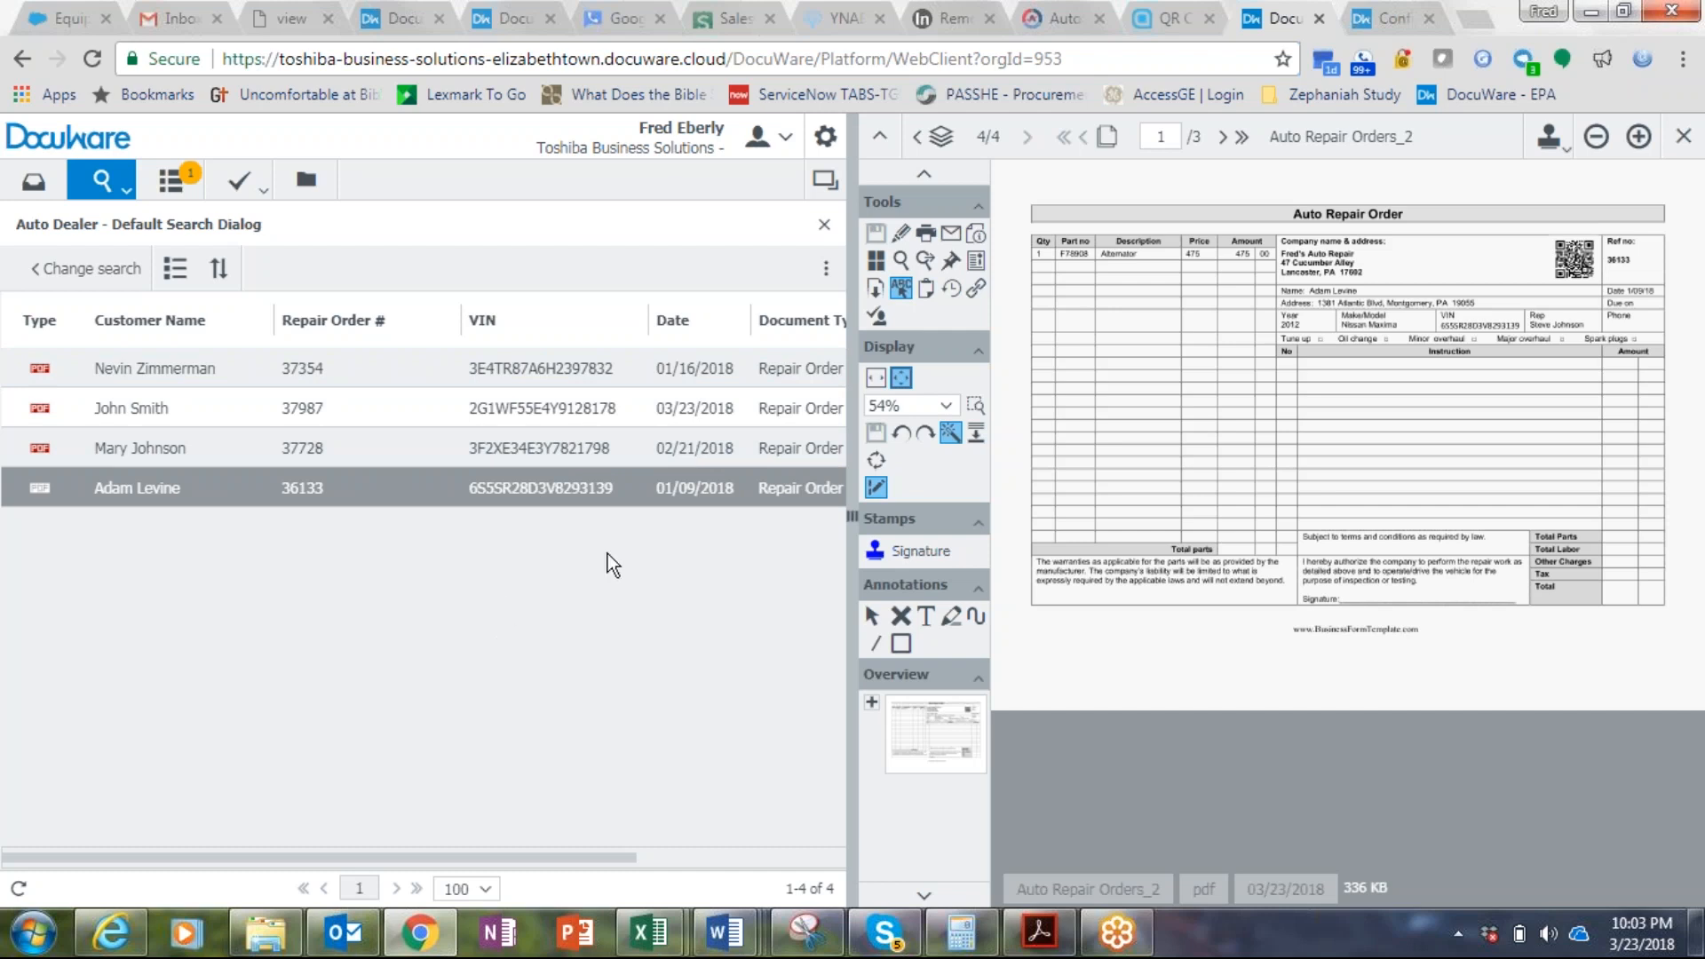